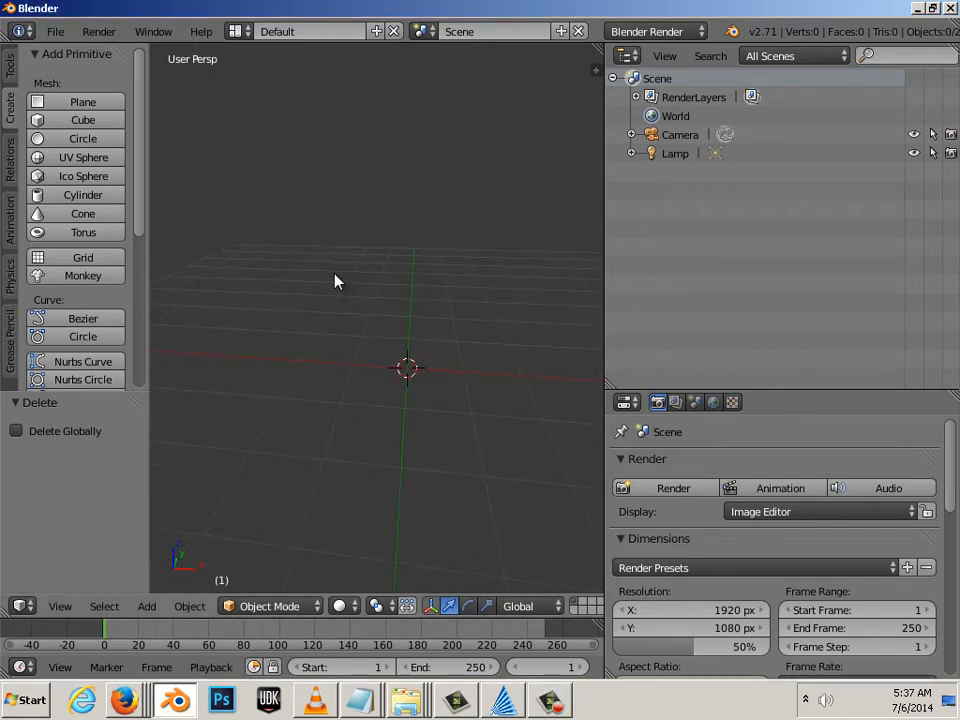
{"action": "mouse_move", "coordinate": [168, 252]}
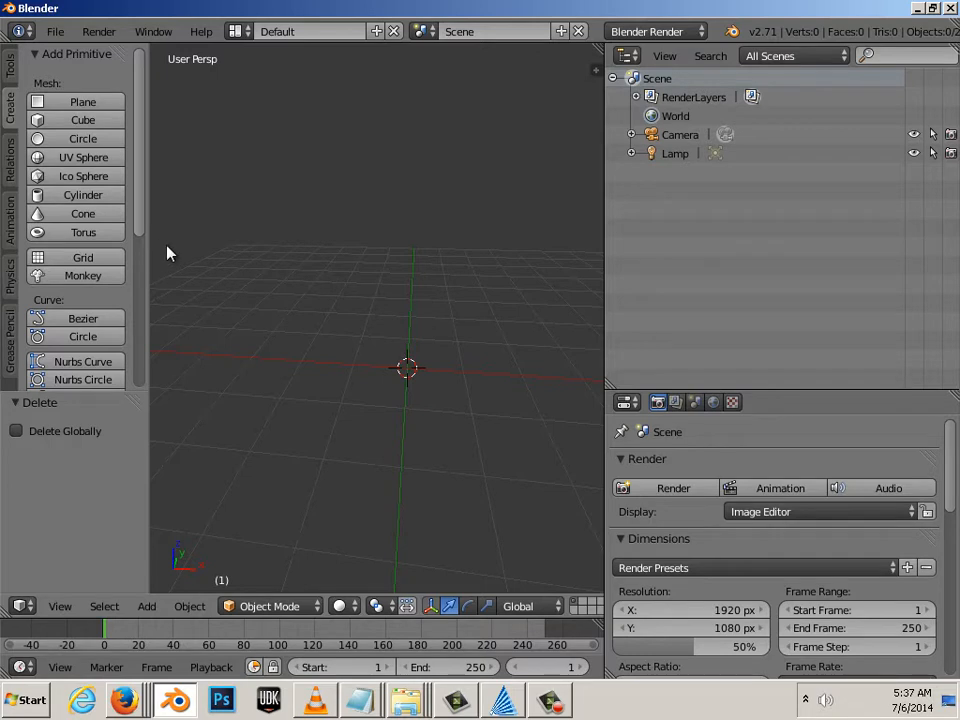
{"action": "mouse_move", "coordinate": [270, 606]}
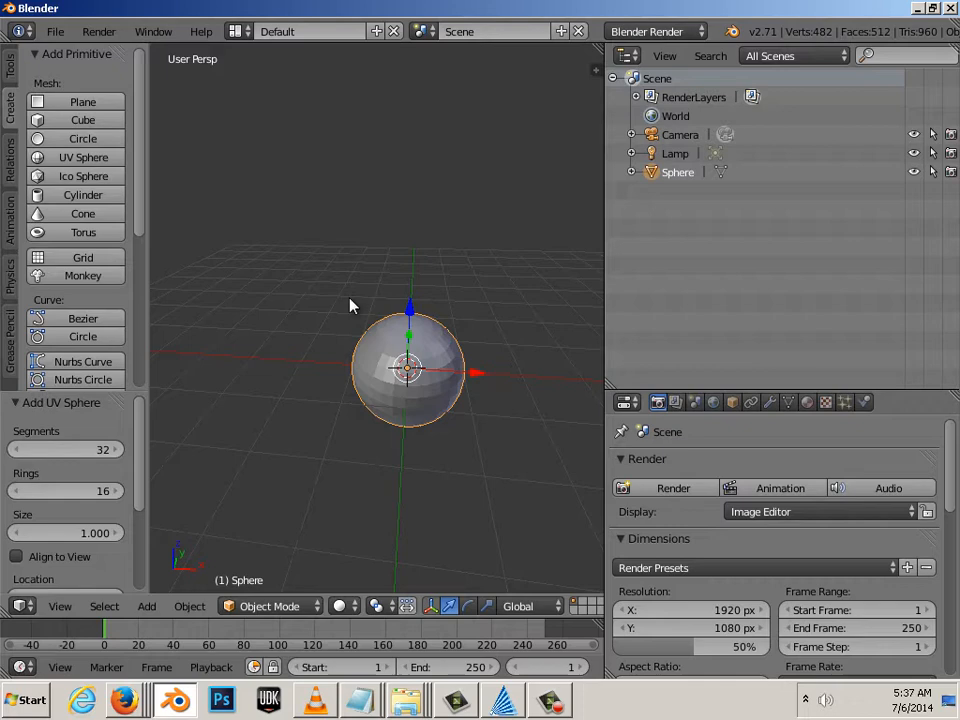
- Enter Edit Mode on the sphere and deselect all its vertices
{"action": "key", "text": "Tab"}
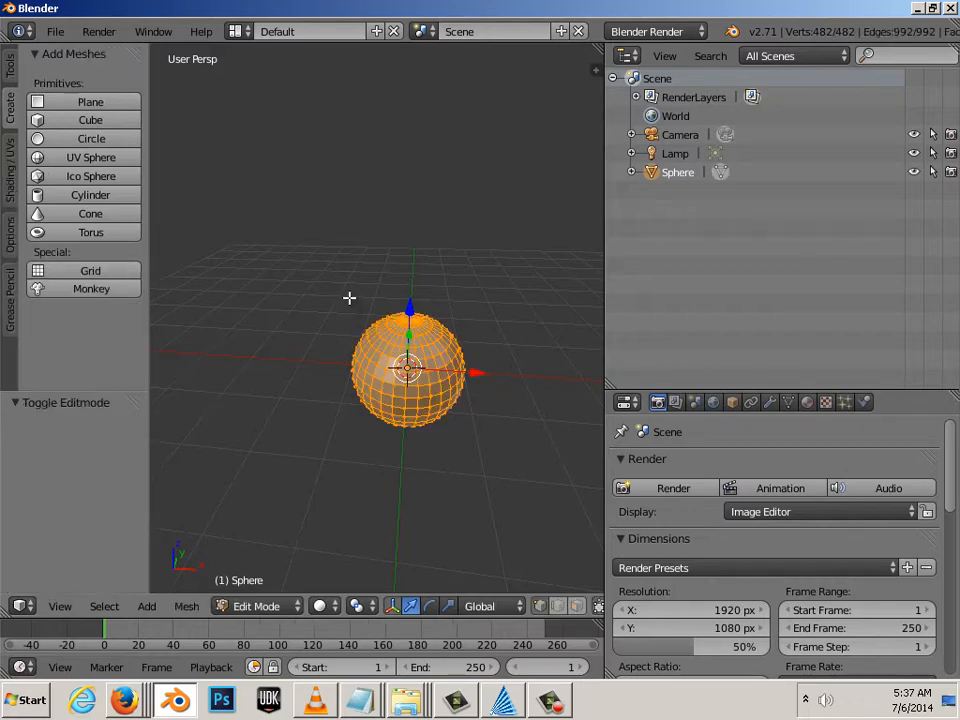
{"action": "key", "text": "a"}
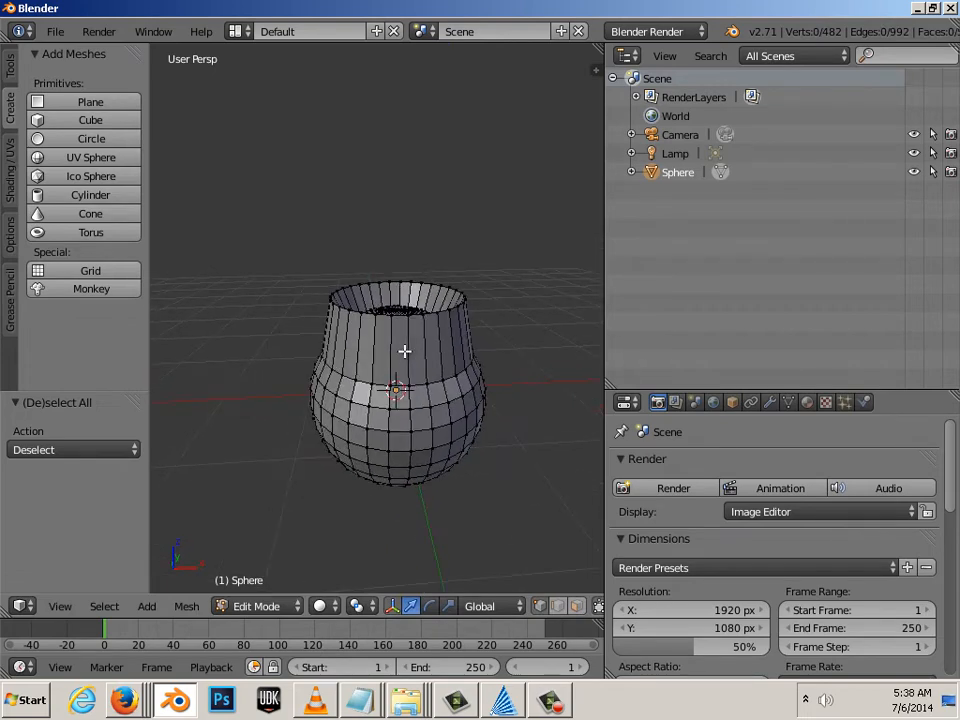
{"action": "mouse_move", "coordinate": [390, 368]}
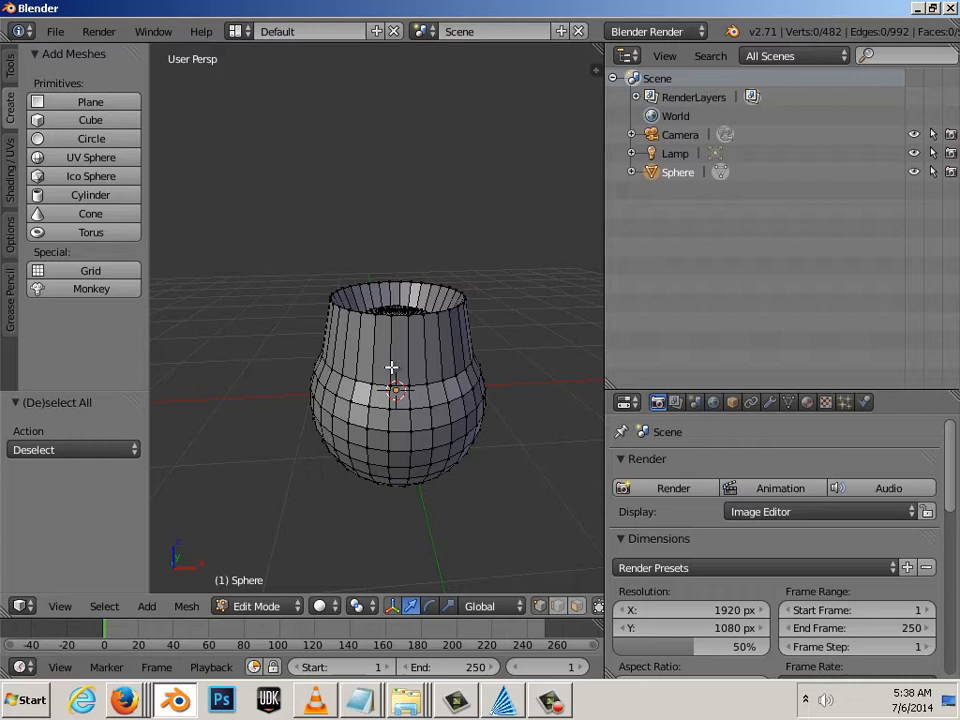
{"action": "mouse_move", "coordinate": [284, 512]}
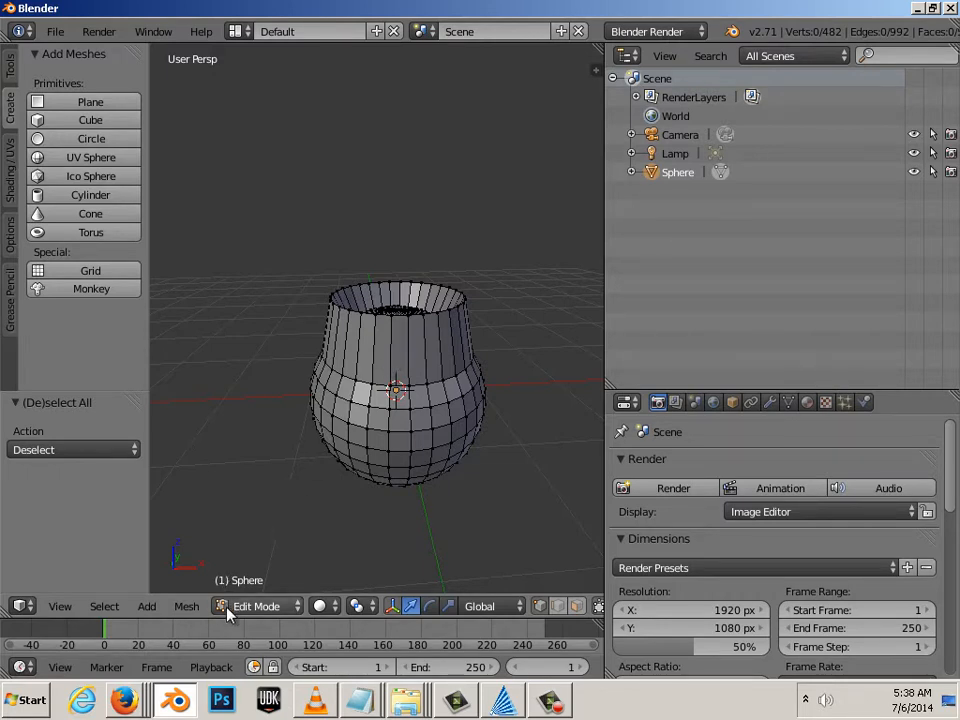
{"action": "mouse_move", "coordinate": [256, 606]}
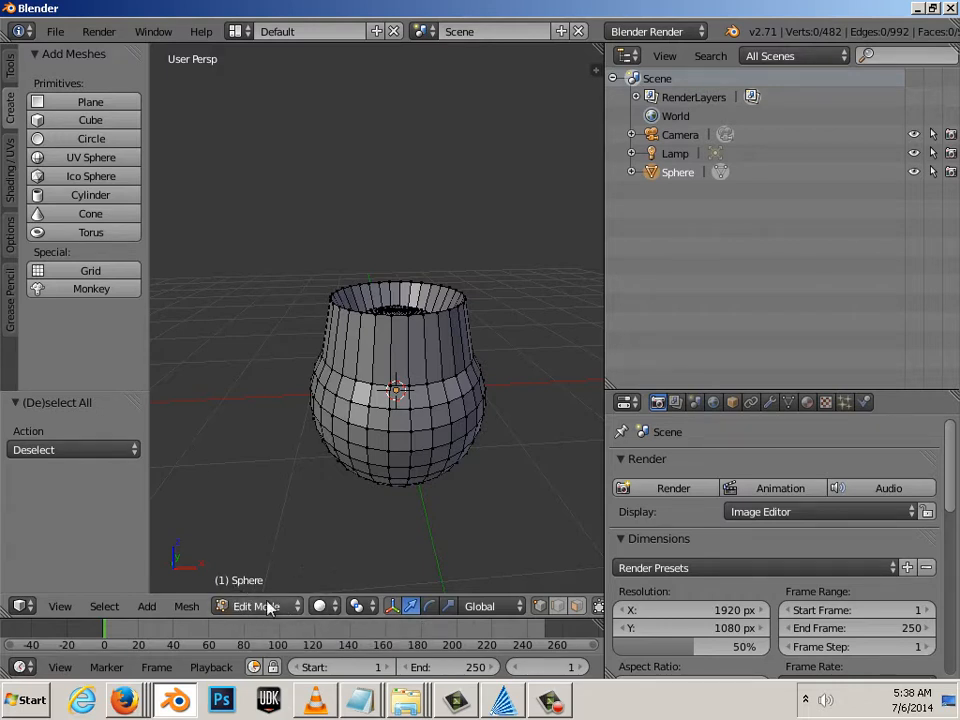
{"action": "mouse_move", "coordinate": [258, 606]}
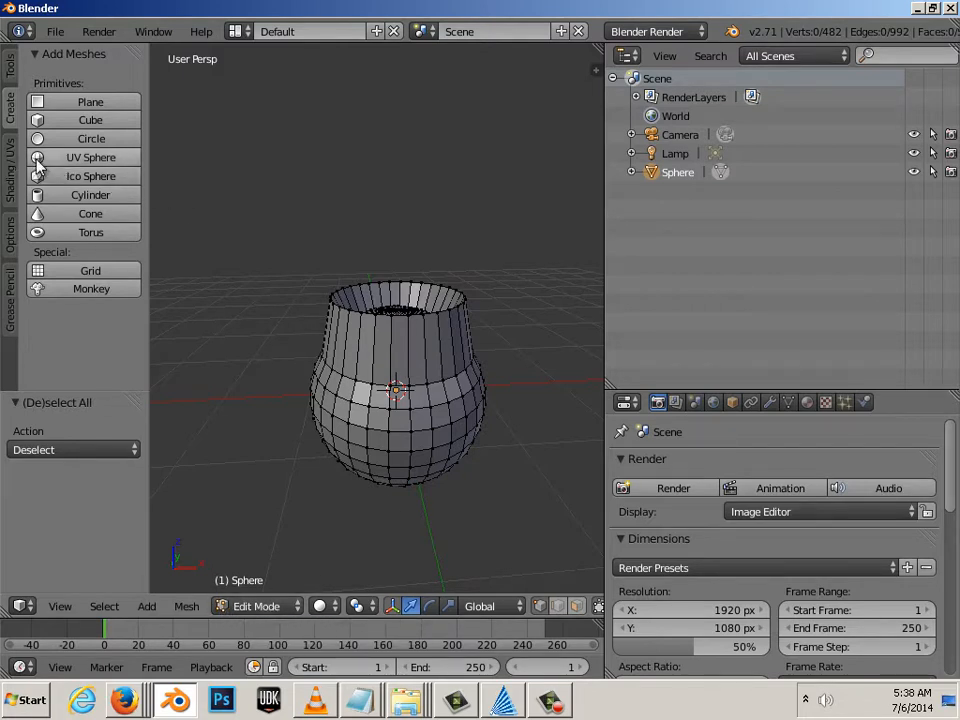
- Add a second UV Sphere from the tool shelf
{"action": "left_click", "coordinate": [90, 156]}
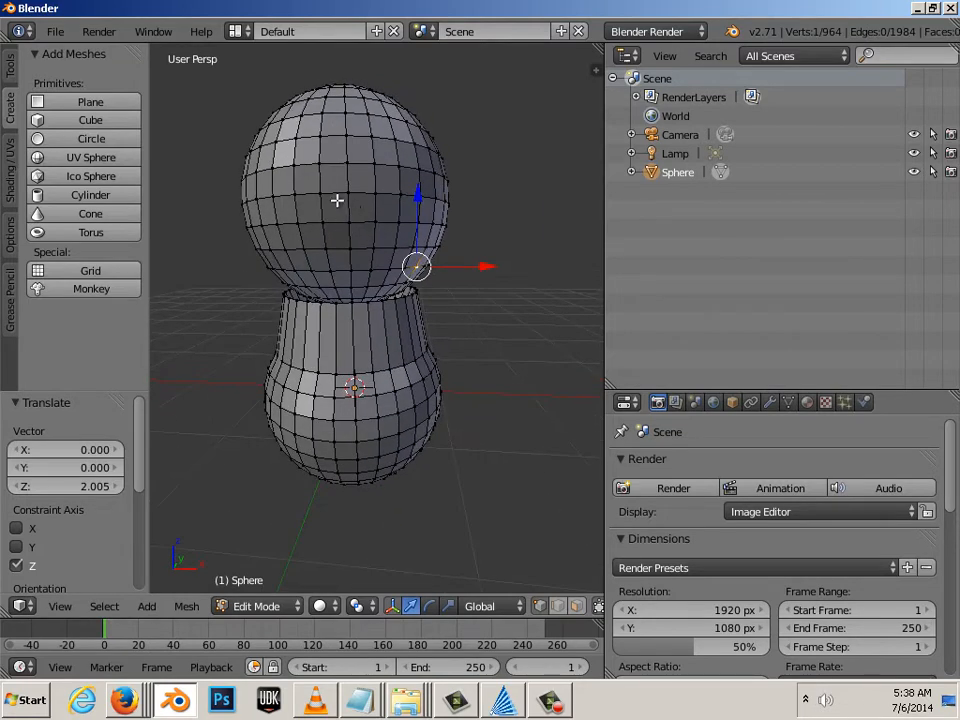
{"action": "mouse_move", "coordinate": [360, 228]}
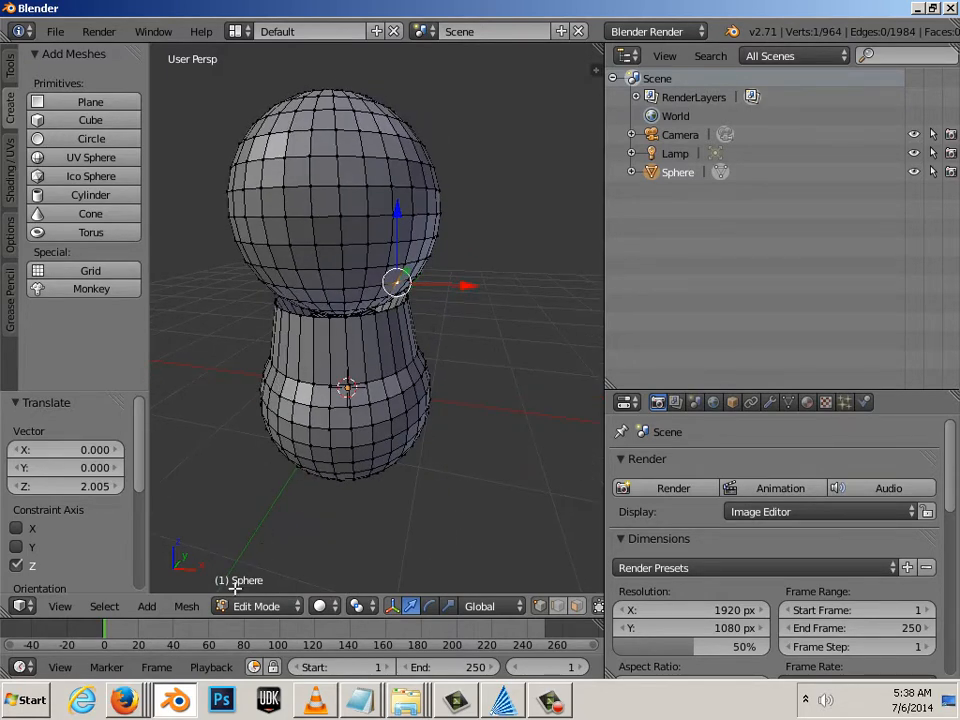
{"action": "mouse_move", "coordinate": [256, 606]}
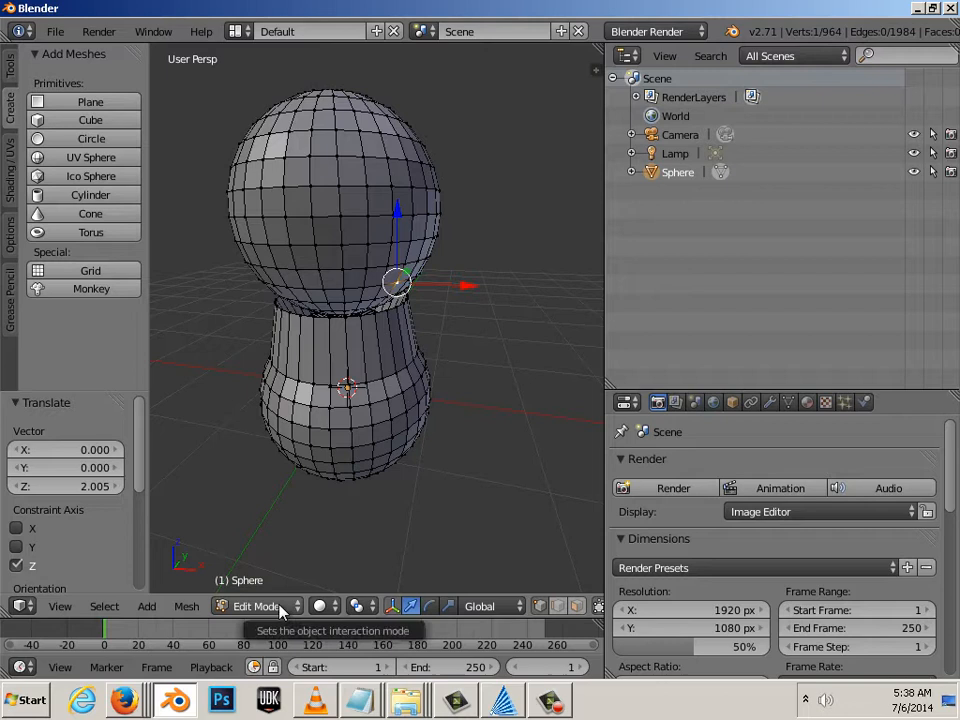
{"action": "mouse_move", "coordinate": [310, 544]}
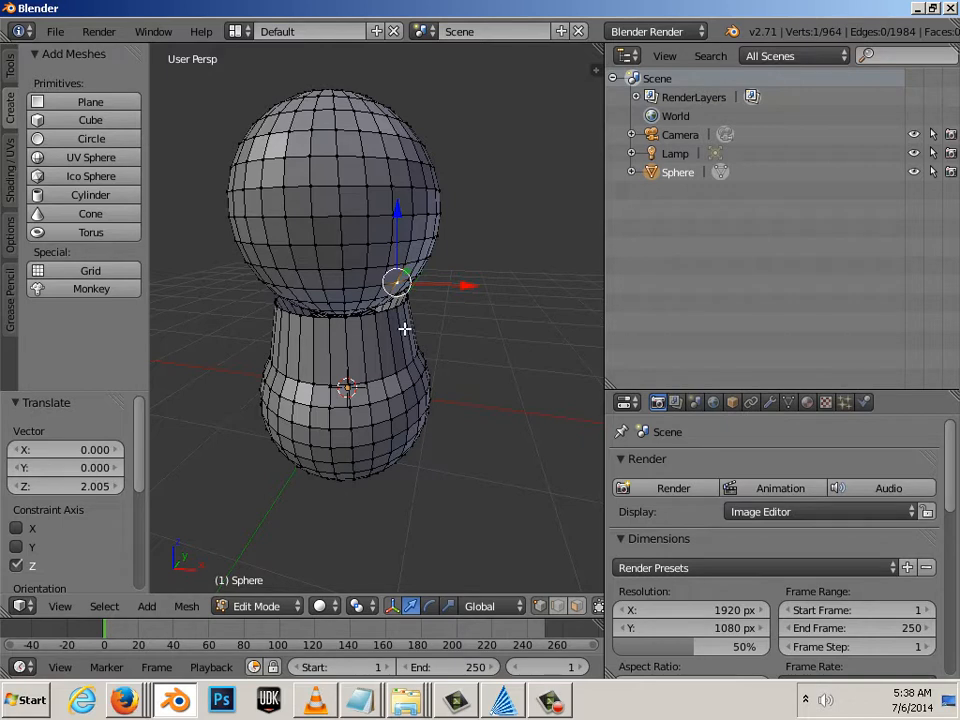
{"action": "mouse_move", "coordinate": [428, 344]}
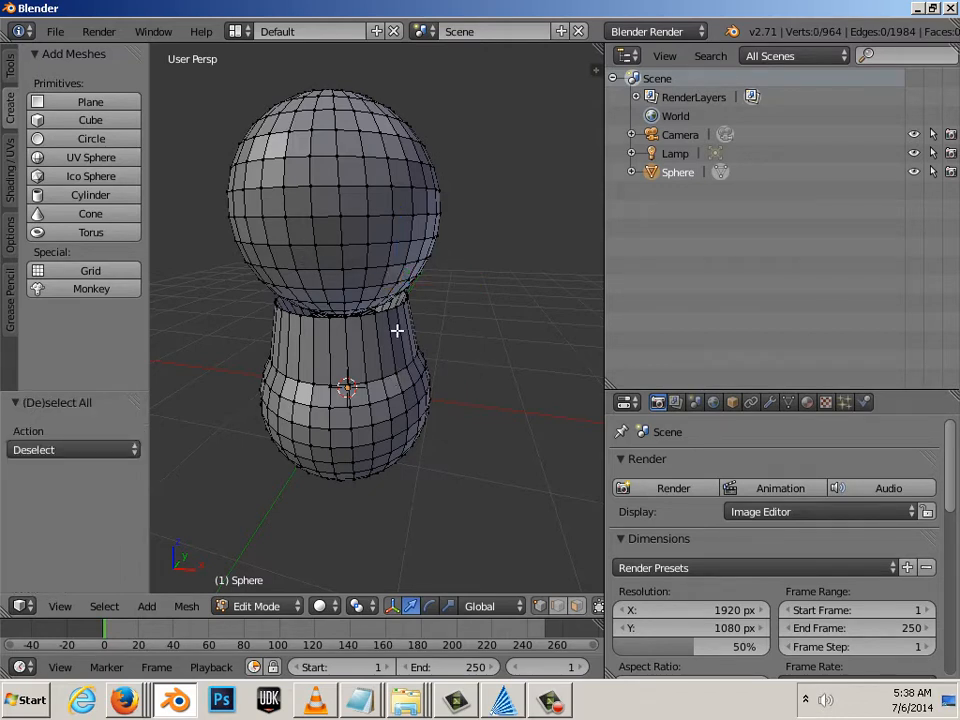
{"action": "mouse_move", "coordinate": [372, 248]}
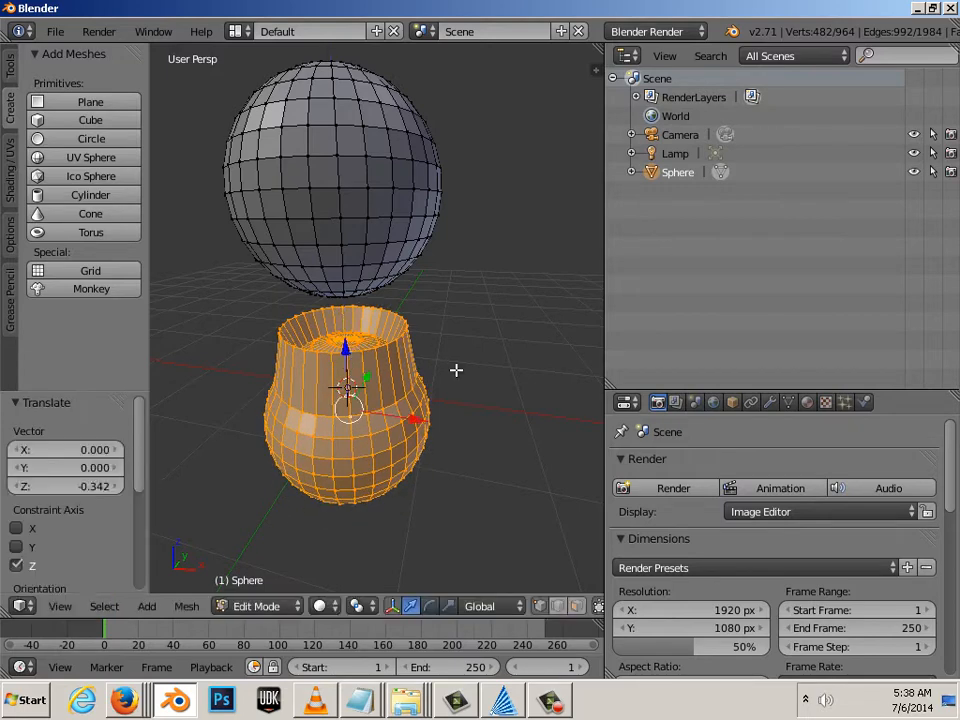
{"action": "left_click", "coordinate": [256, 606]}
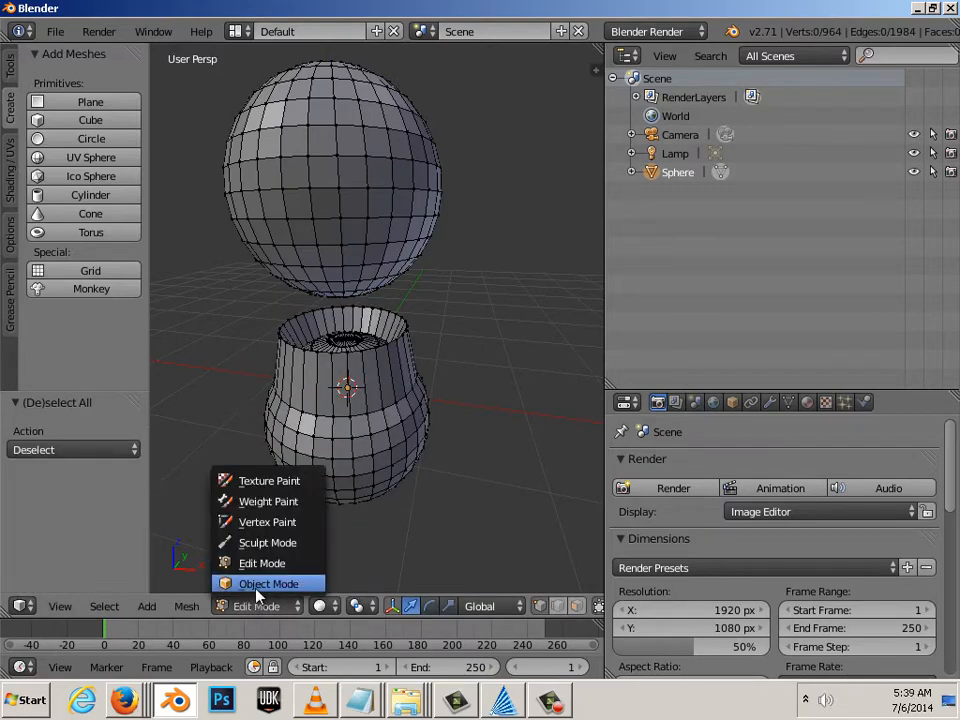
{"action": "left_click", "coordinate": [268, 584]}
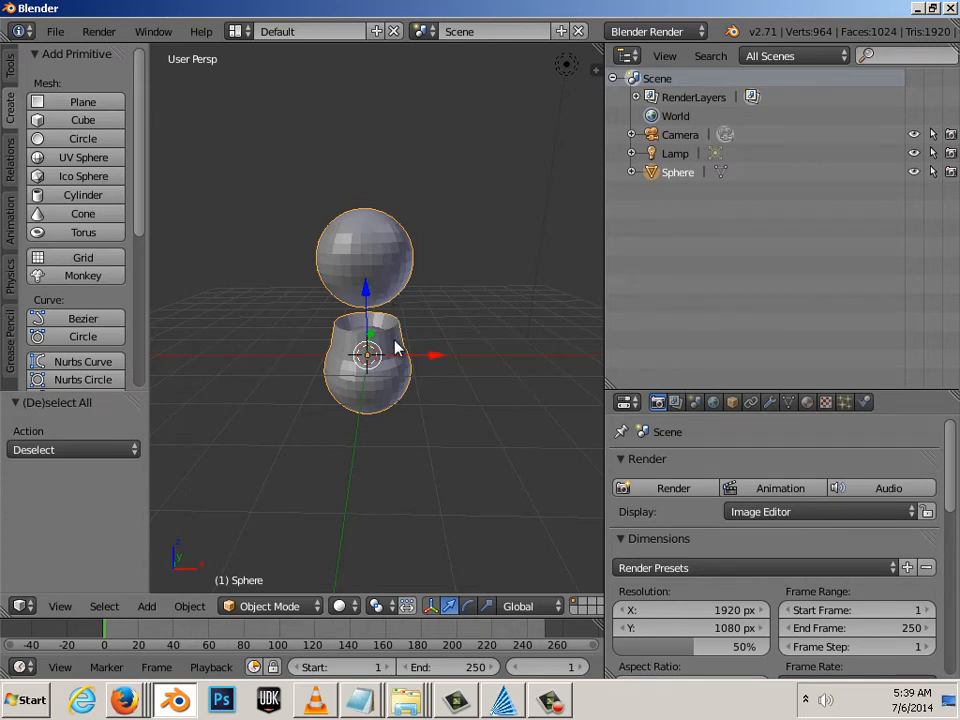
{"action": "left_click", "coordinate": [270, 606]}
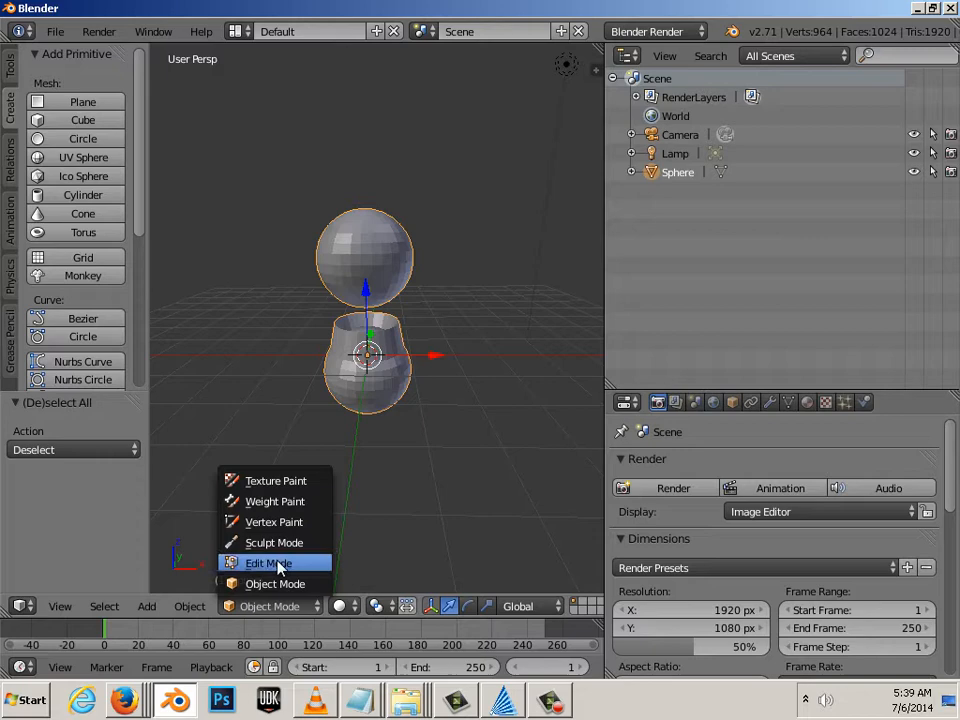
{"action": "left_click", "coordinate": [266, 562]}
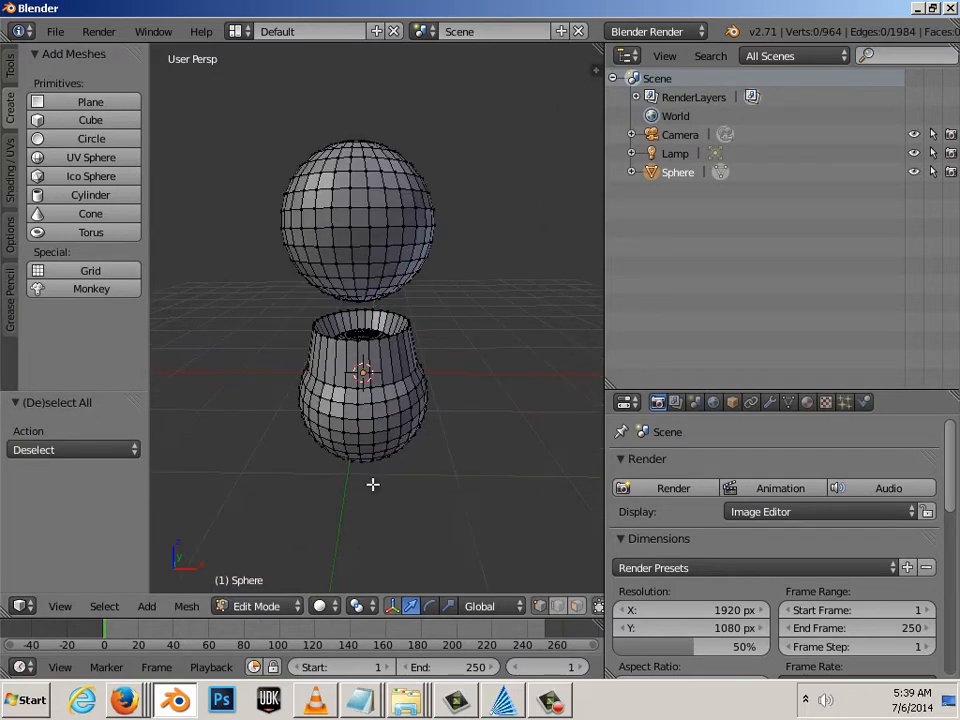
{"action": "mouse_move", "coordinate": [424, 252]}
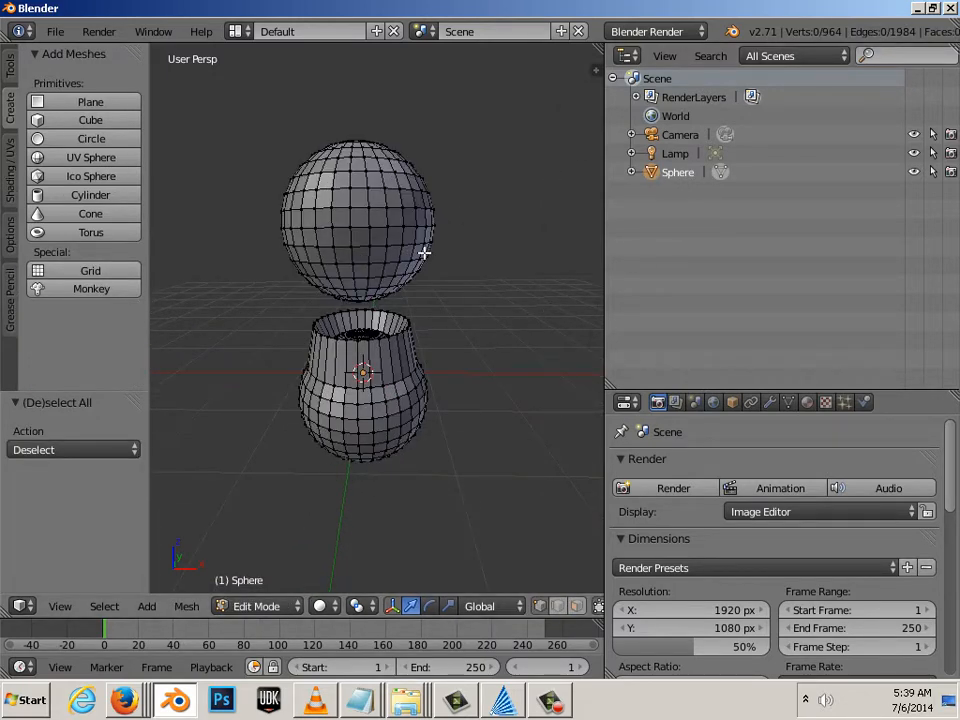
{"action": "mouse_move", "coordinate": [364, 316]}
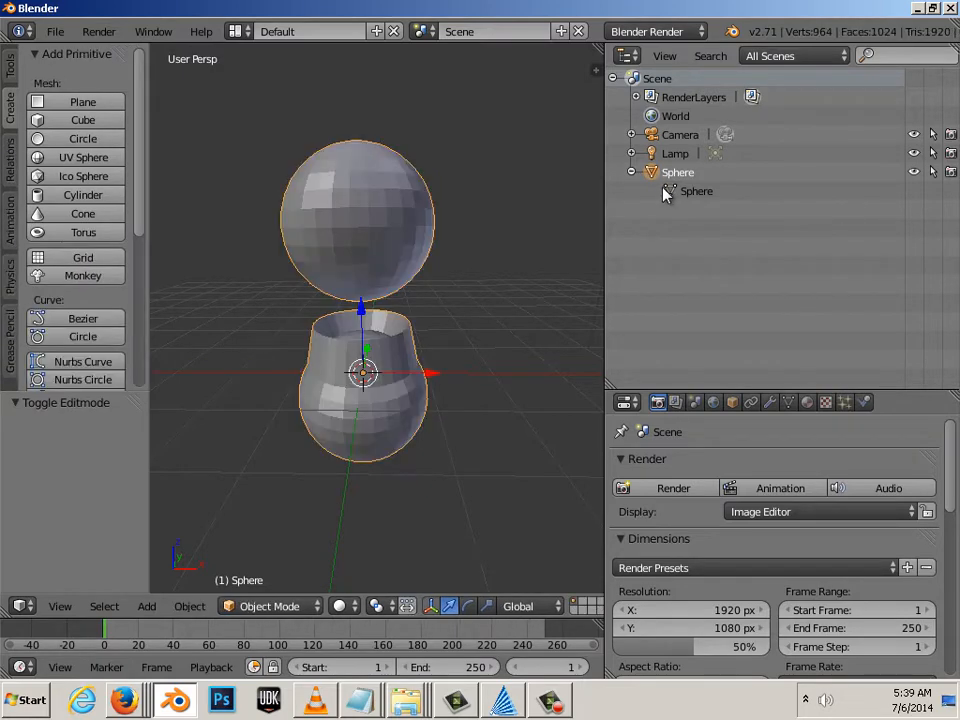
{"action": "key", "text": "Tab"}
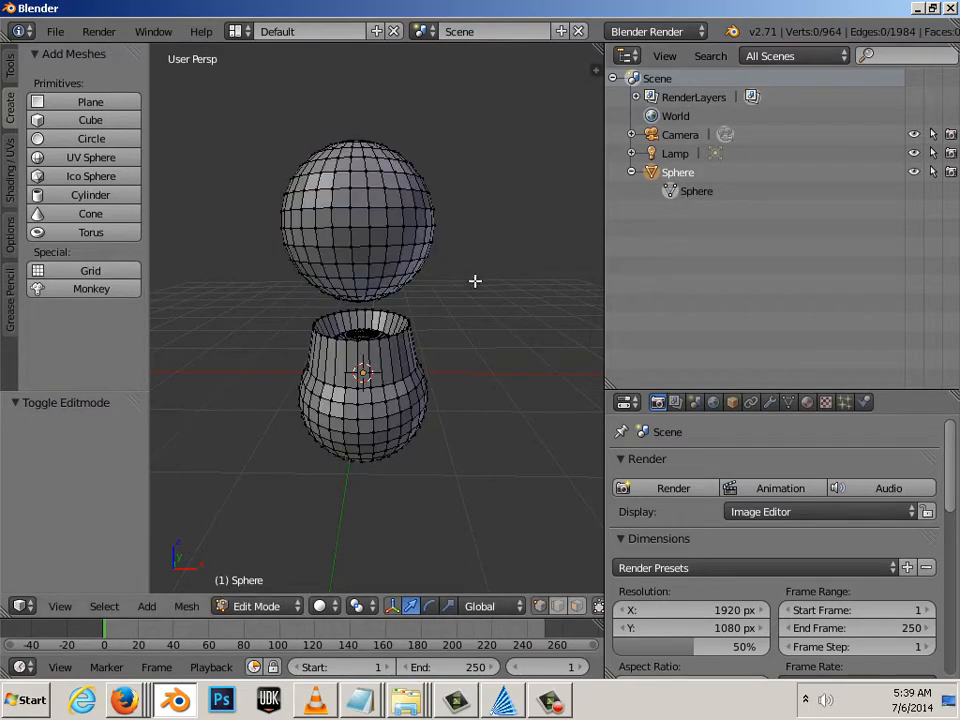
{"action": "mouse_move", "coordinate": [376, 318]}
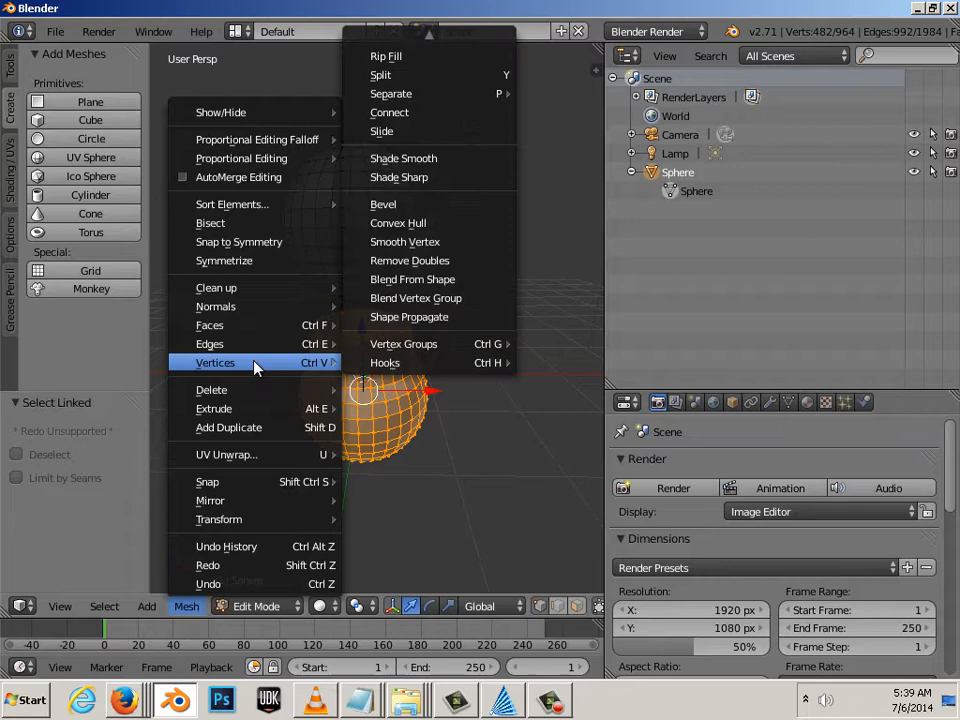
{"action": "mouse_move", "coordinate": [390, 94]}
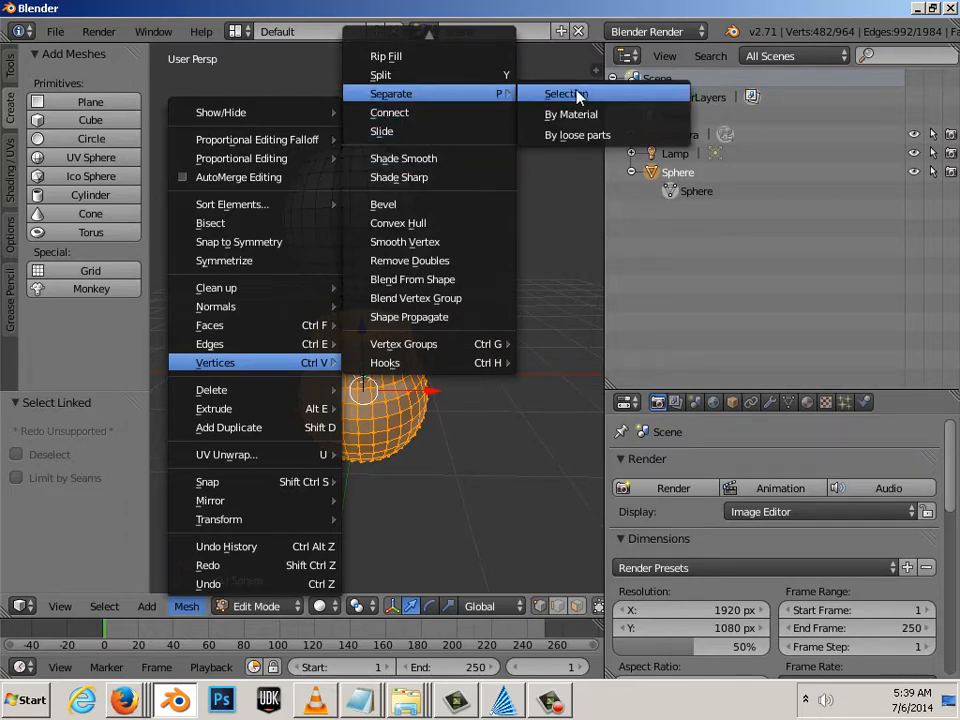
- Separate the selected cup into its own object Sphere.001 and leave Edit Mode
{"action": "left_click", "coordinate": [564, 94]}
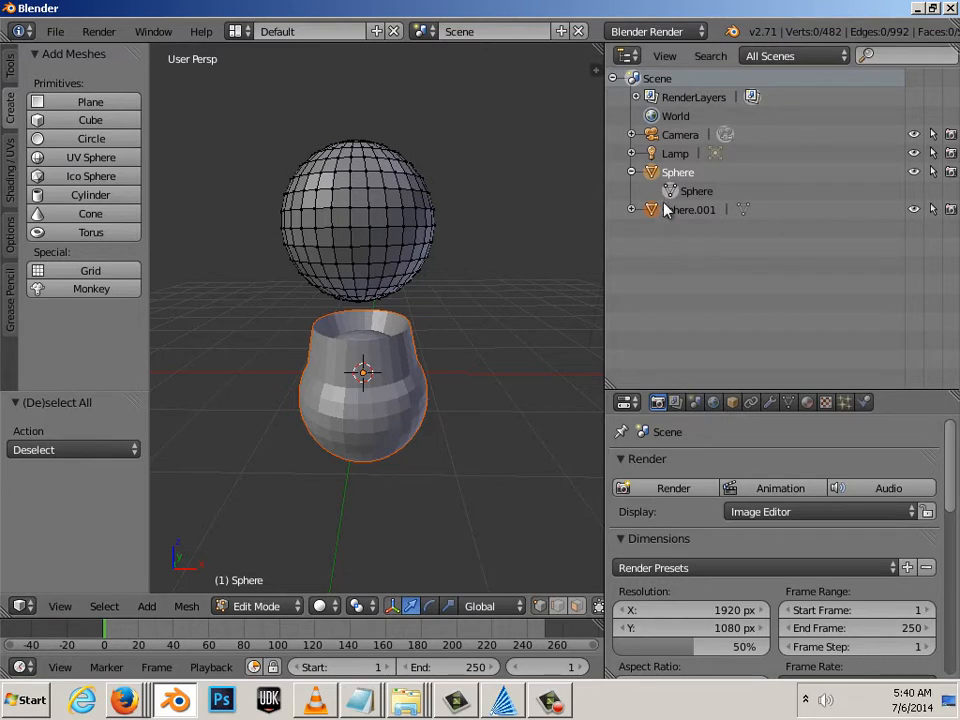
{"action": "key", "text": "Tab"}
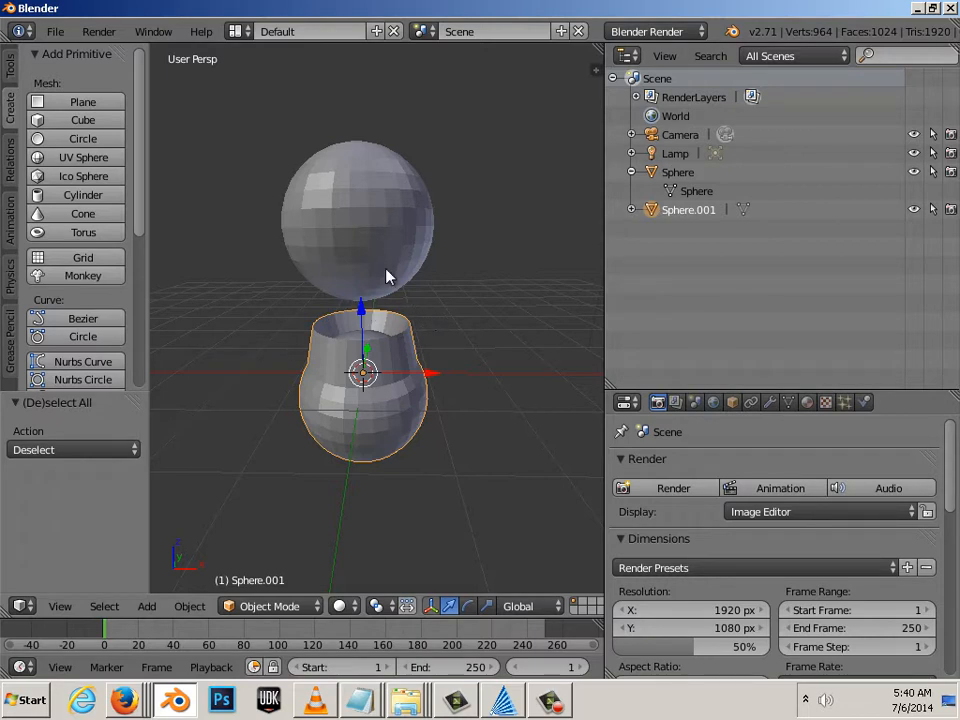
{"action": "mouse_move", "coordinate": [396, 396]}
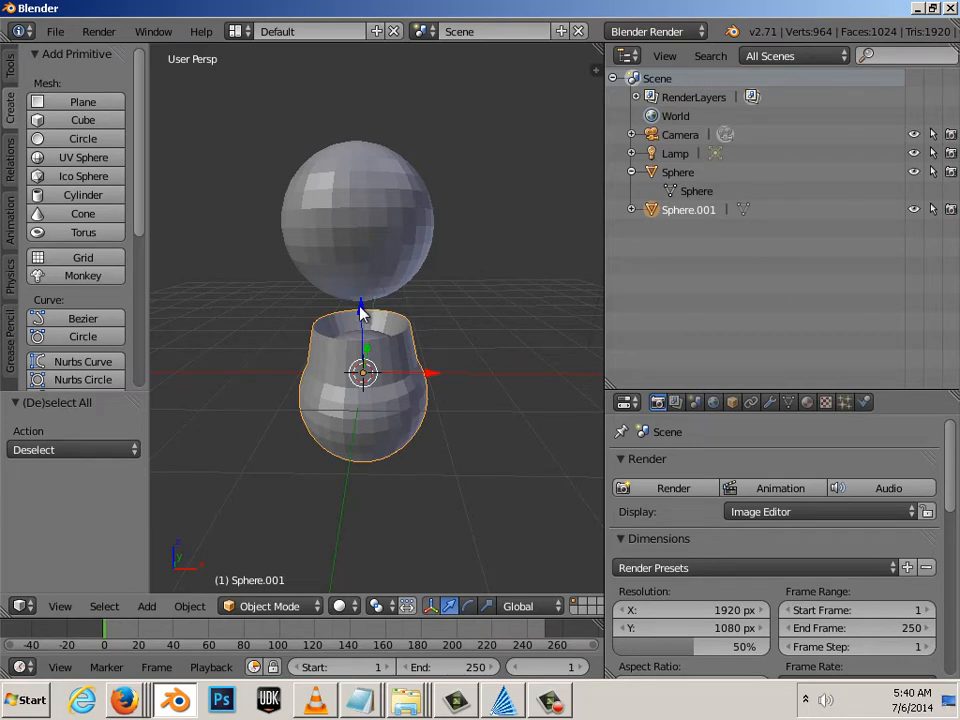
{"action": "mouse_move", "coordinate": [428, 326]}
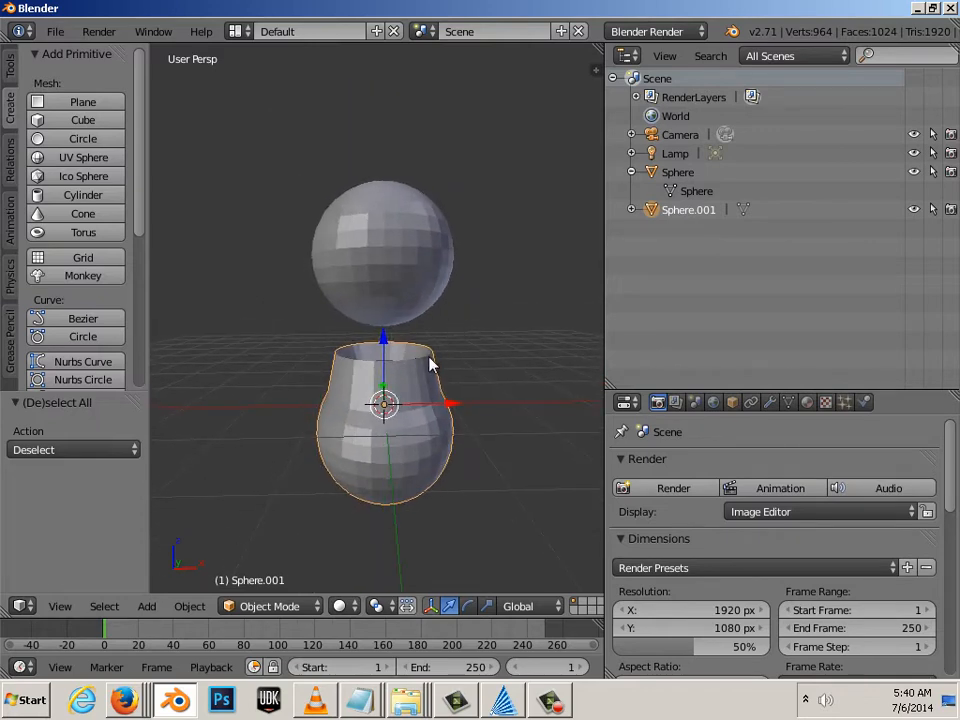
- Return to Object Mode to move Sphere.001 as a whole
{"action": "key", "text": "Tab"}
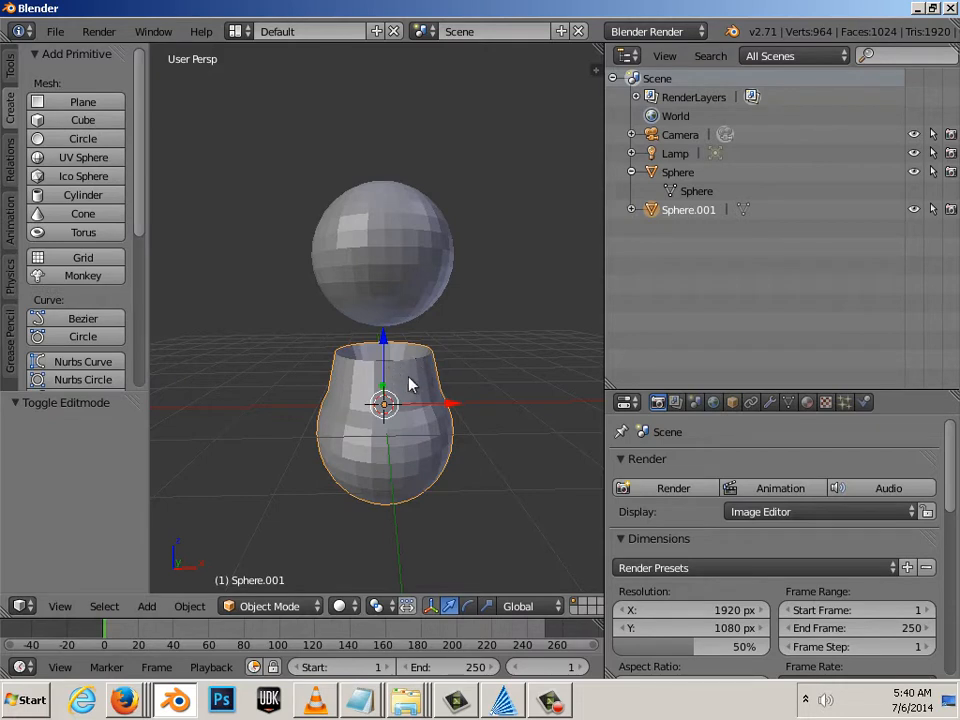
{"action": "mouse_move", "coordinate": [416, 272]}
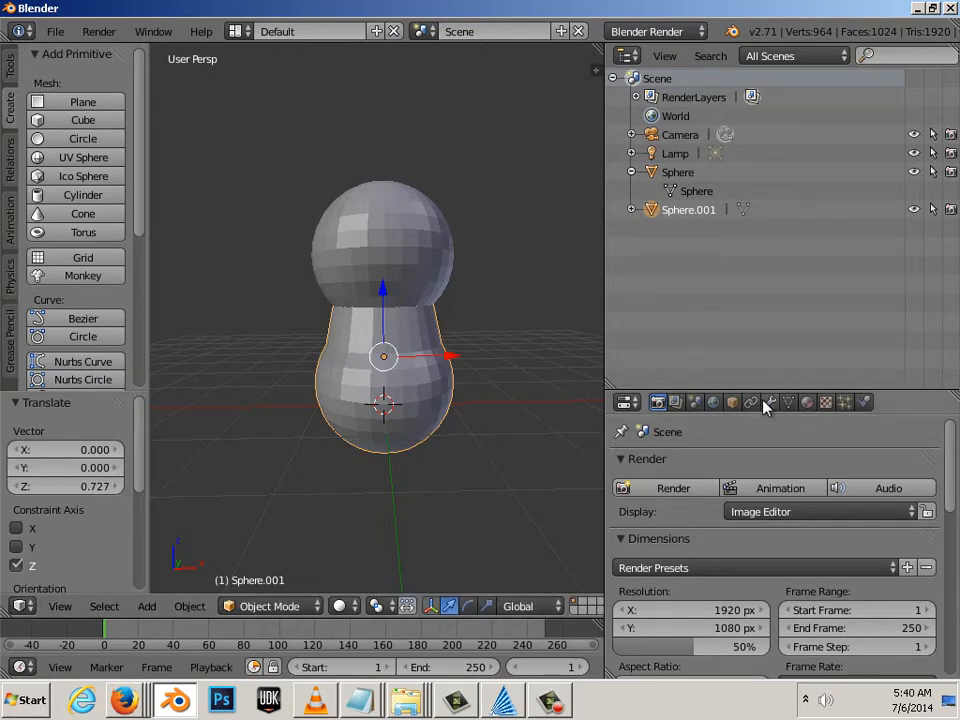
- Add a Boolean modifier to the lower sphere
{"action": "left_click", "coordinate": [768, 400]}
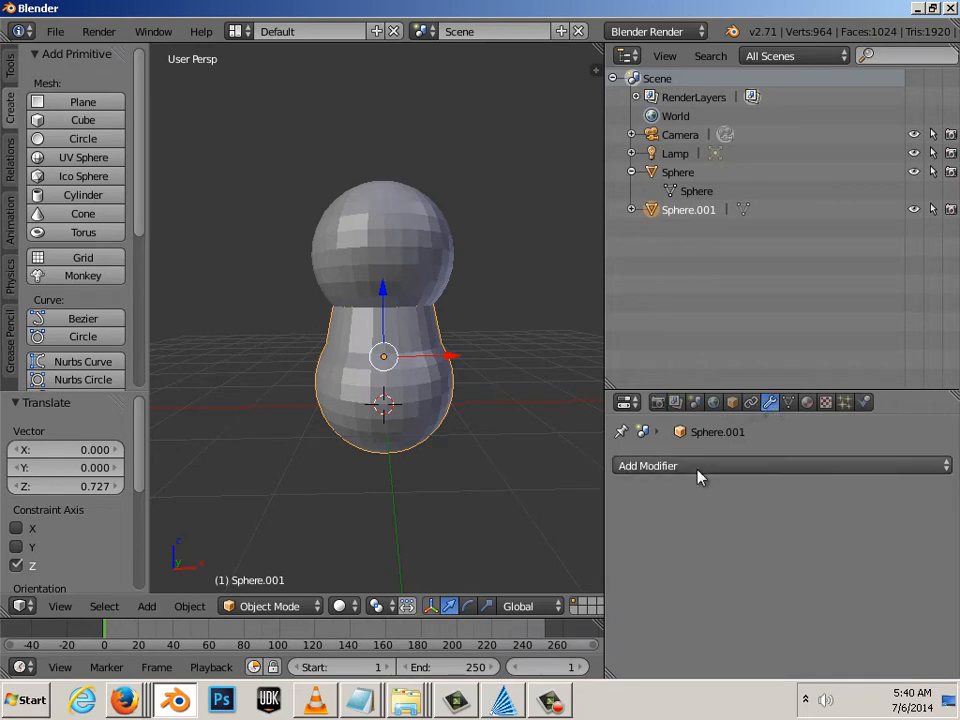
{"action": "left_click", "coordinate": [648, 464]}
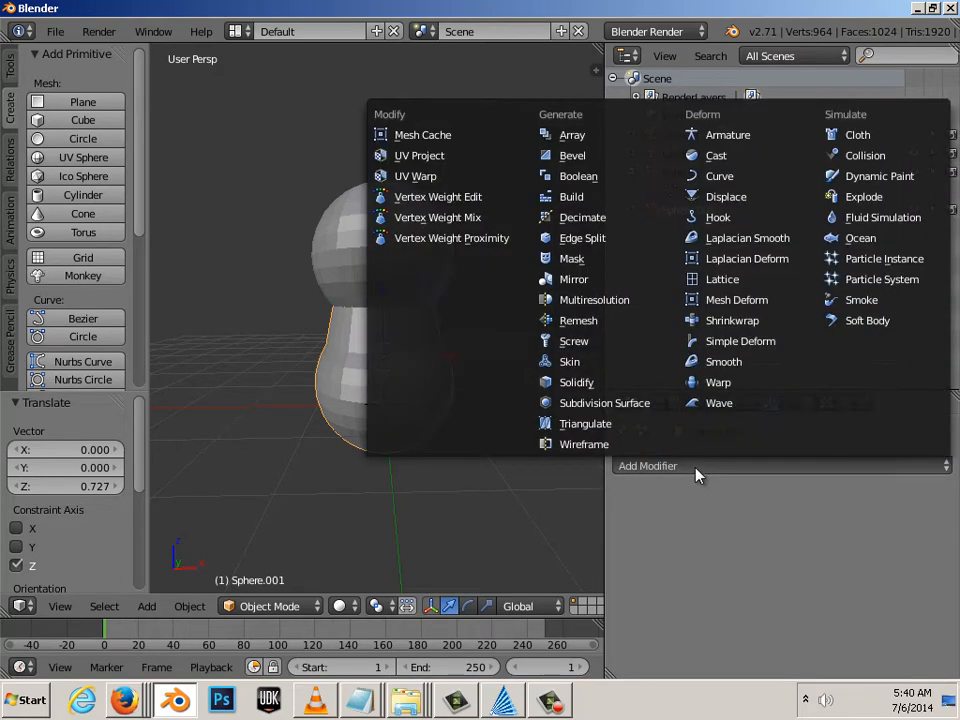
{"action": "mouse_move", "coordinate": [604, 176]}
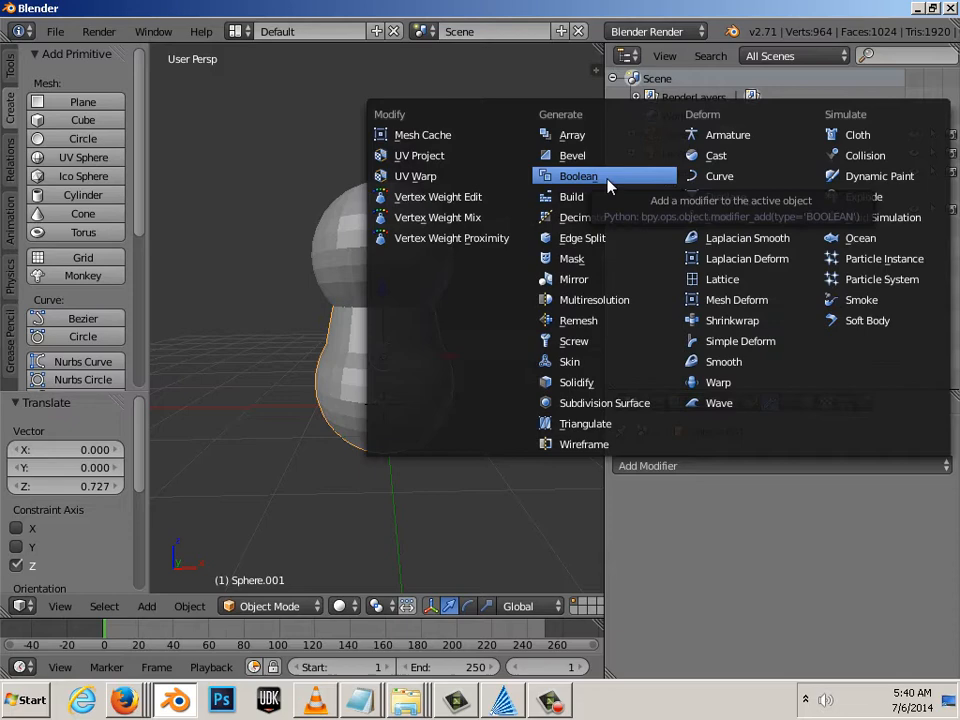
{"action": "left_click", "coordinate": [578, 176]}
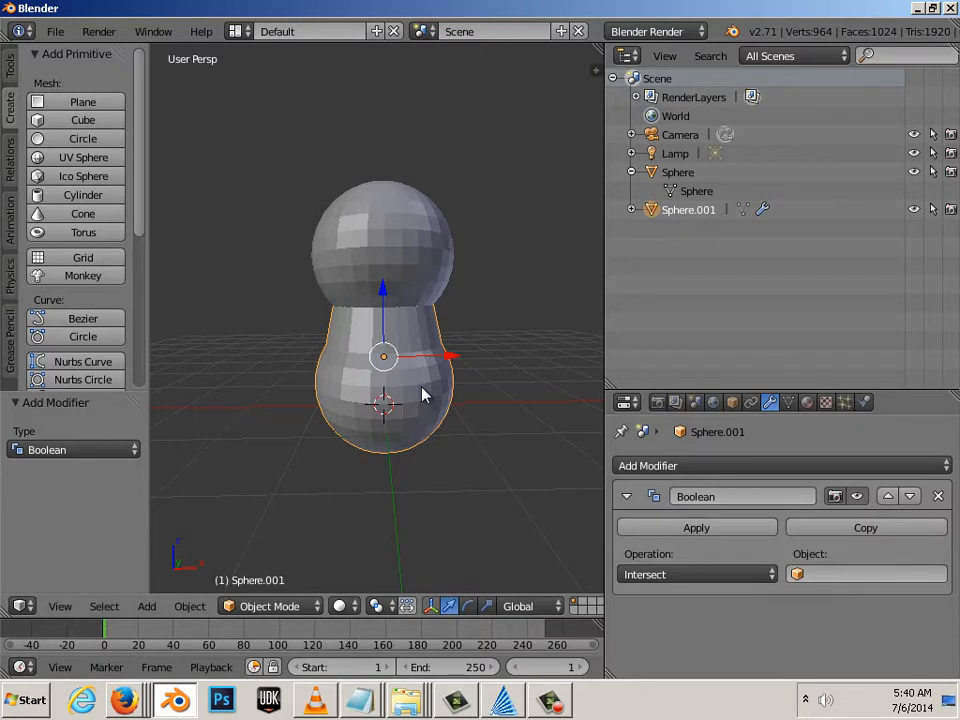
{"action": "mouse_move", "coordinate": [410, 220]}
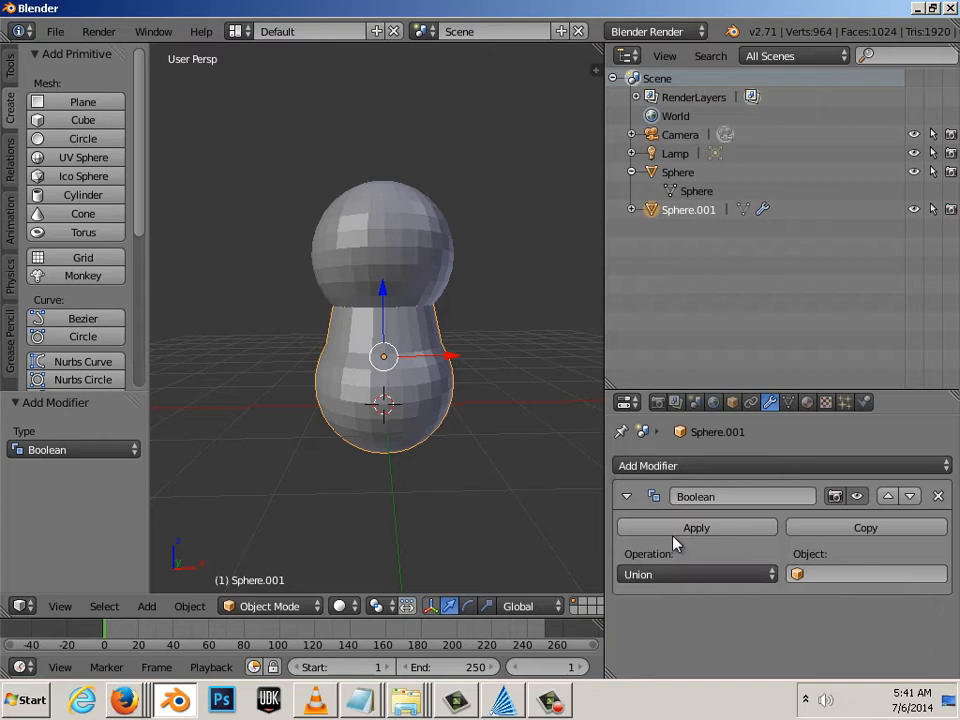
- Set the Boolean to Union with object Sphere and apply it to the mesh
{"action": "left_click", "coordinate": [864, 572]}
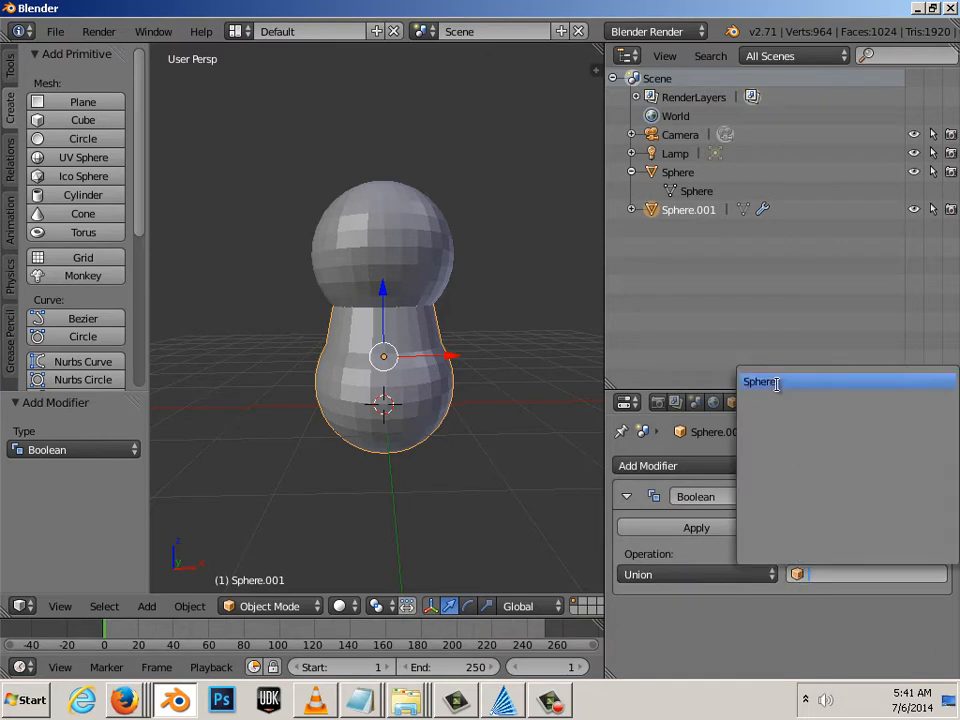
{"action": "left_click", "coordinate": [762, 382]}
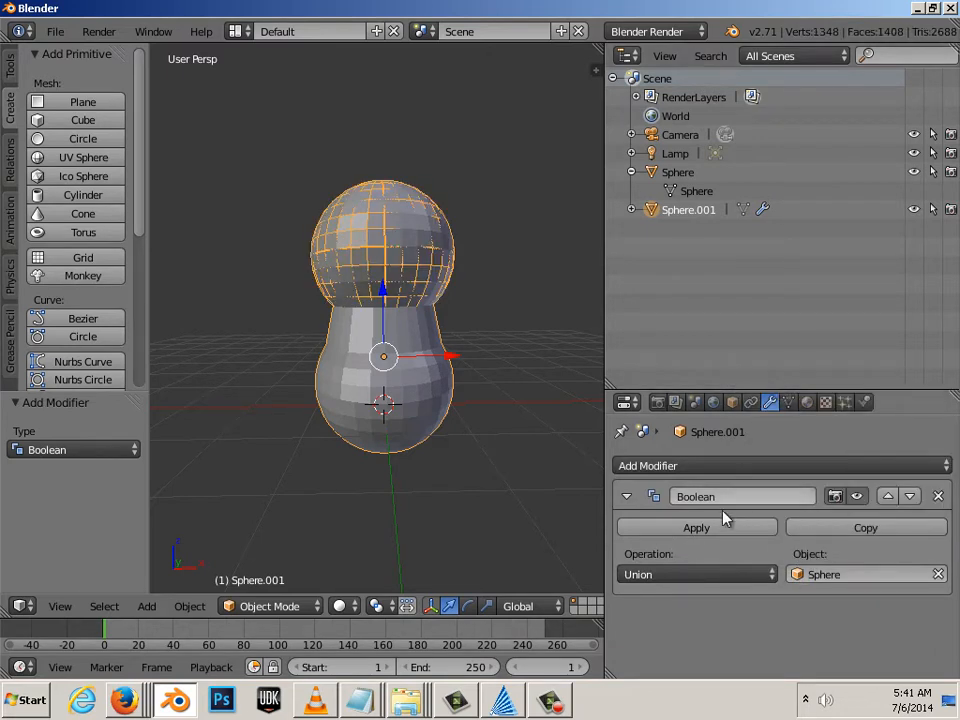
{"action": "left_click", "coordinate": [696, 528]}
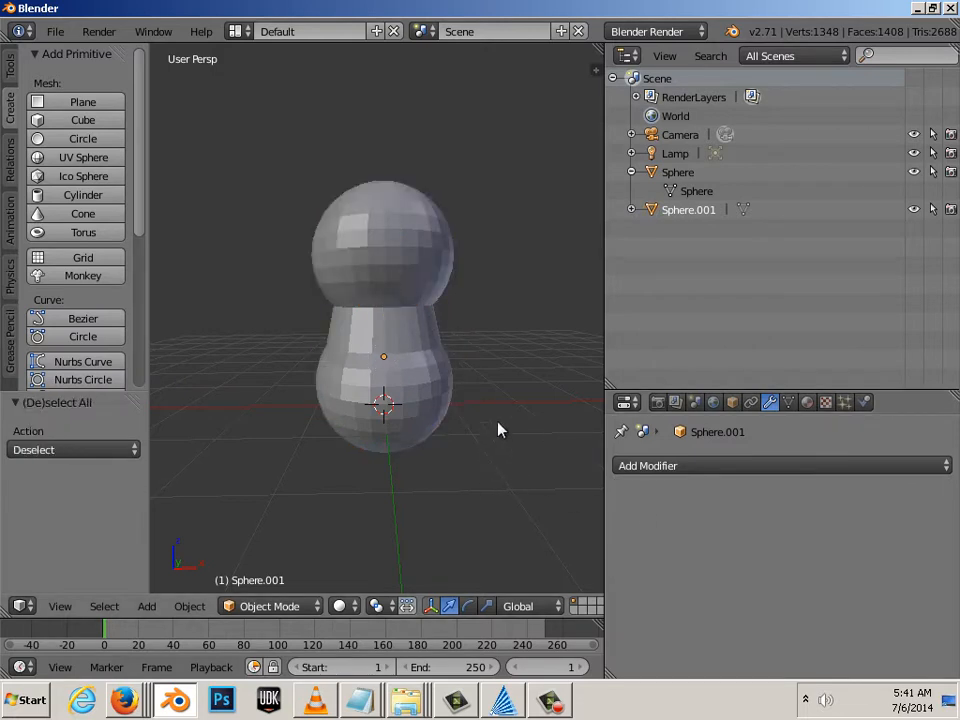
{"action": "mouse_move", "coordinate": [668, 228]}
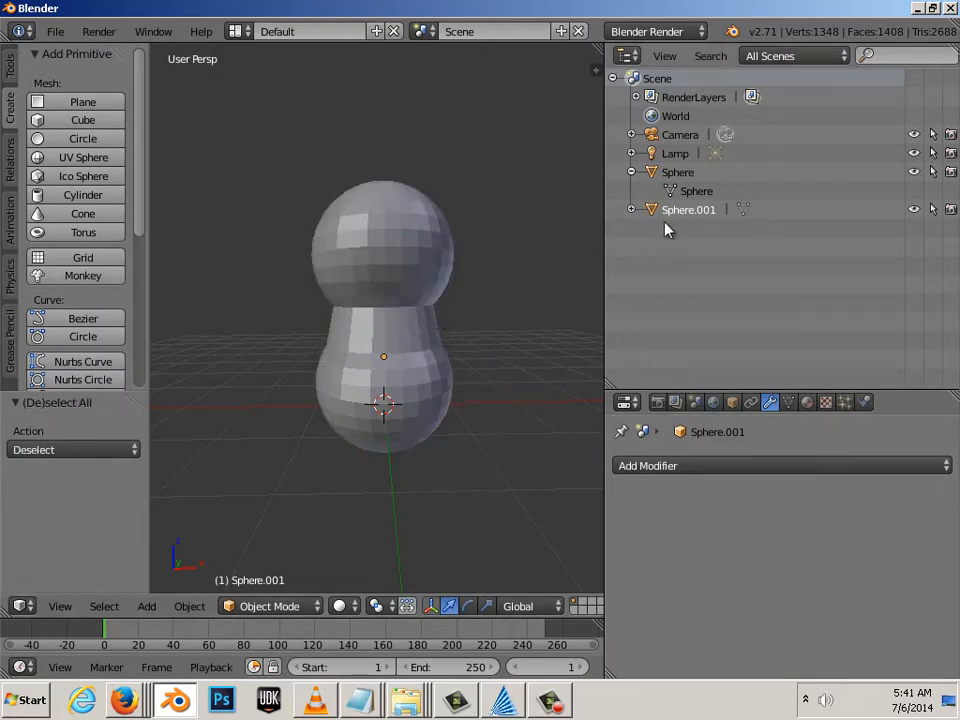
{"action": "mouse_move", "coordinate": [576, 378]}
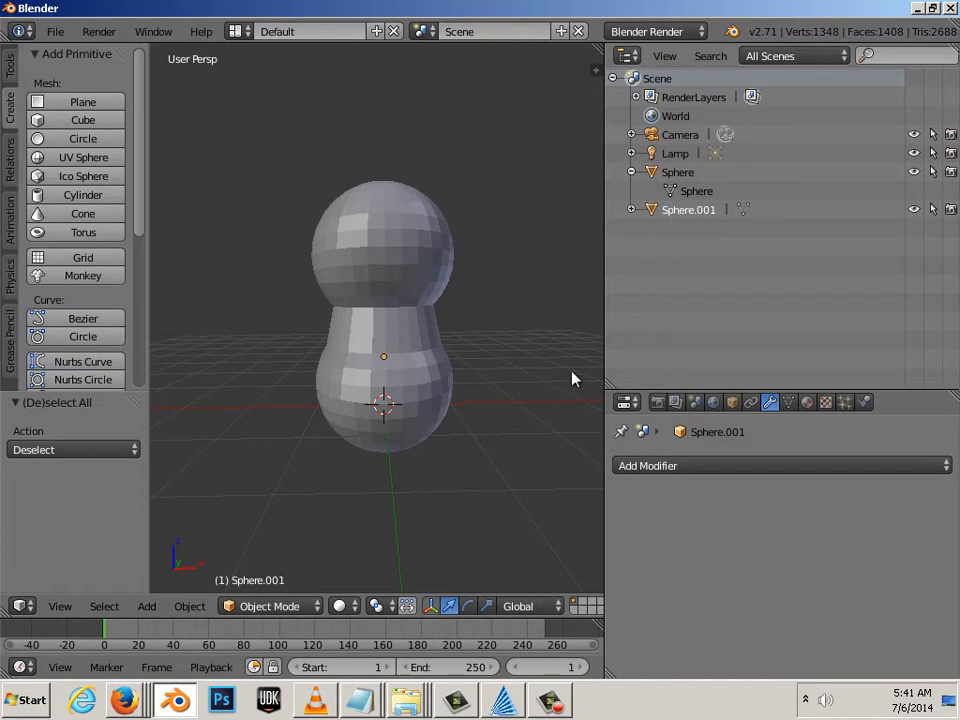
- Move the merged Sphere.001 about 2.5 units along X away from the sphere
{"action": "left_click", "coordinate": [384, 240]}
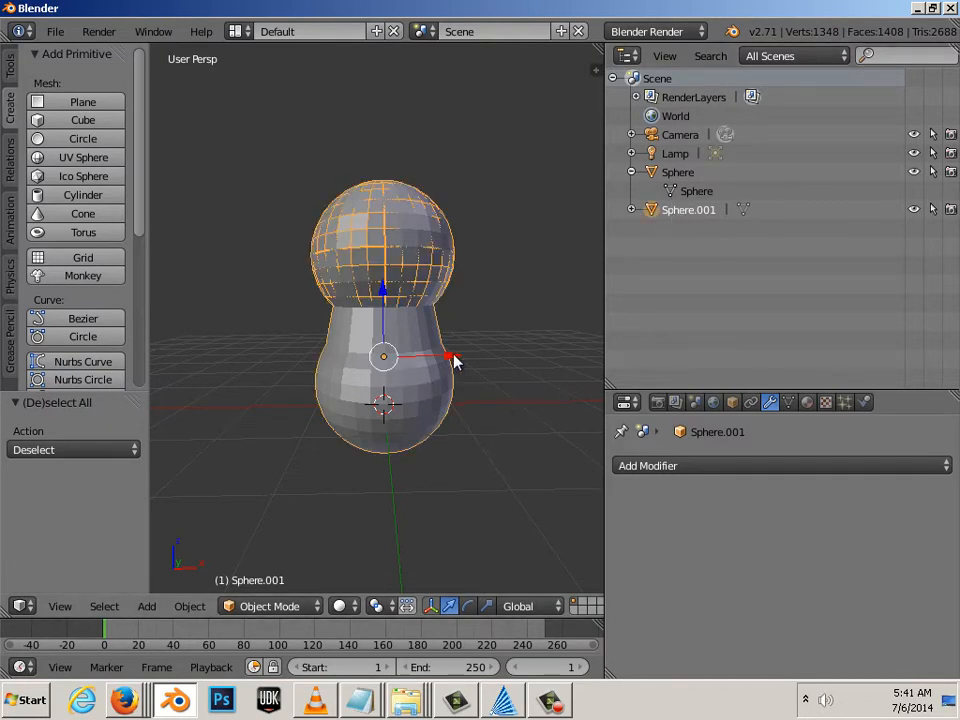
{"action": "left_click_drag", "start_coordinate": [384, 356], "coordinate": [552, 352]}
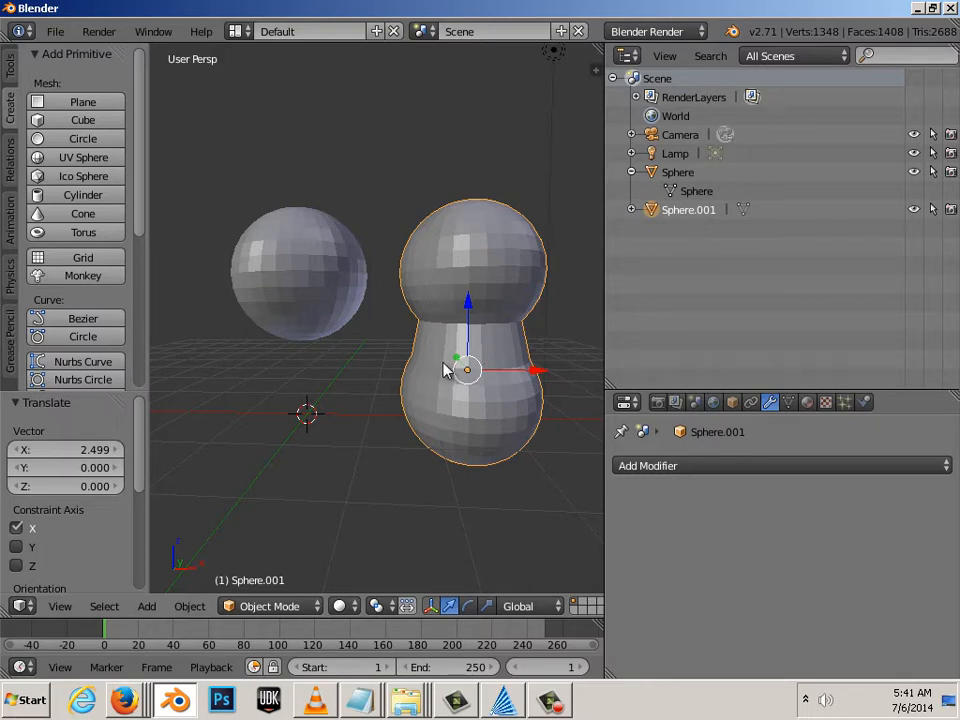
- Enter Edit Mode on the merged mesh
{"action": "key", "text": "Tab"}
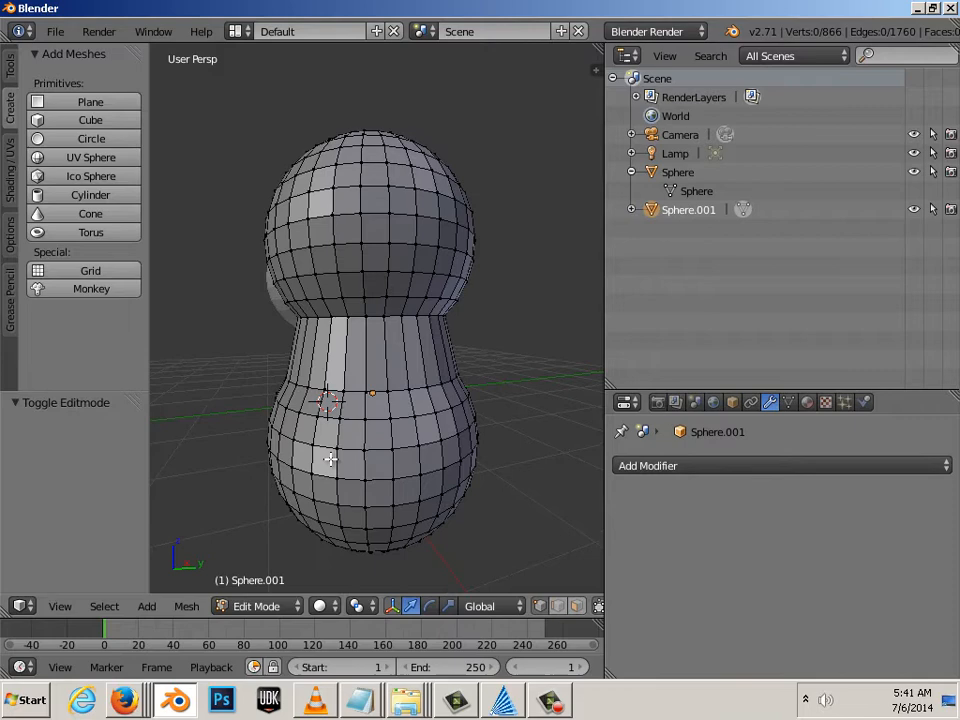
{"action": "mouse_move", "coordinate": [304, 368]}
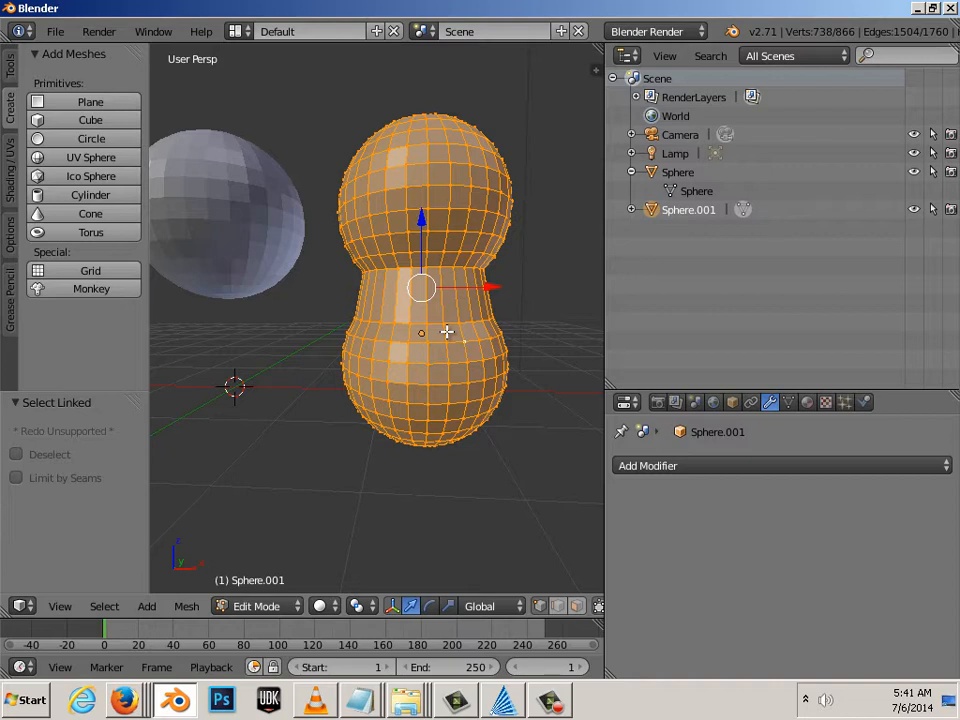
{"action": "mouse_move", "coordinate": [444, 326]}
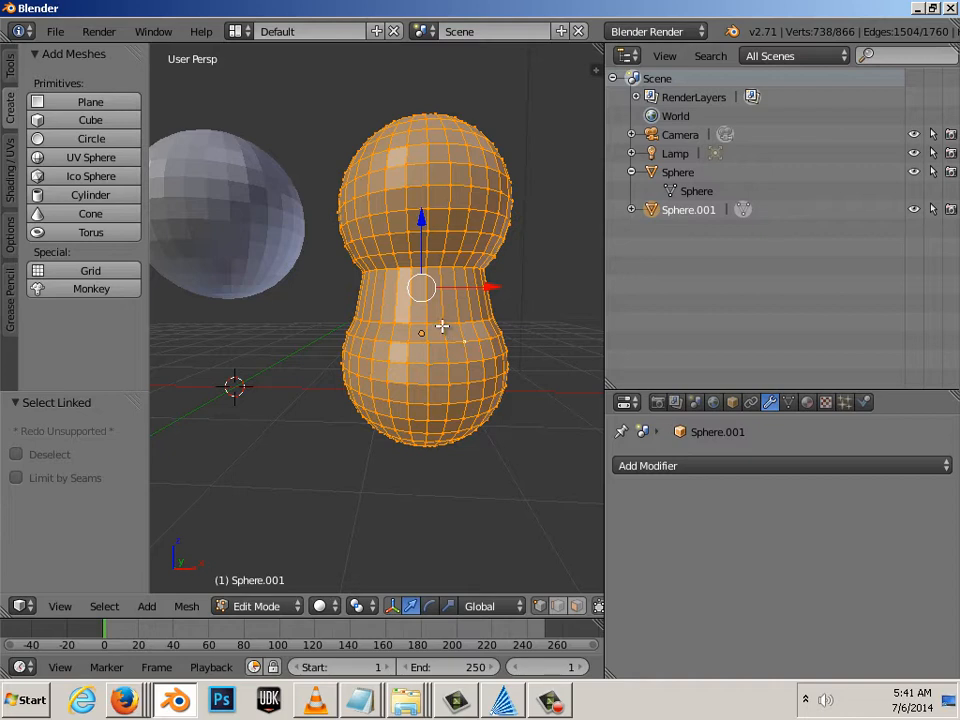
{"action": "mouse_move", "coordinate": [214, 260]}
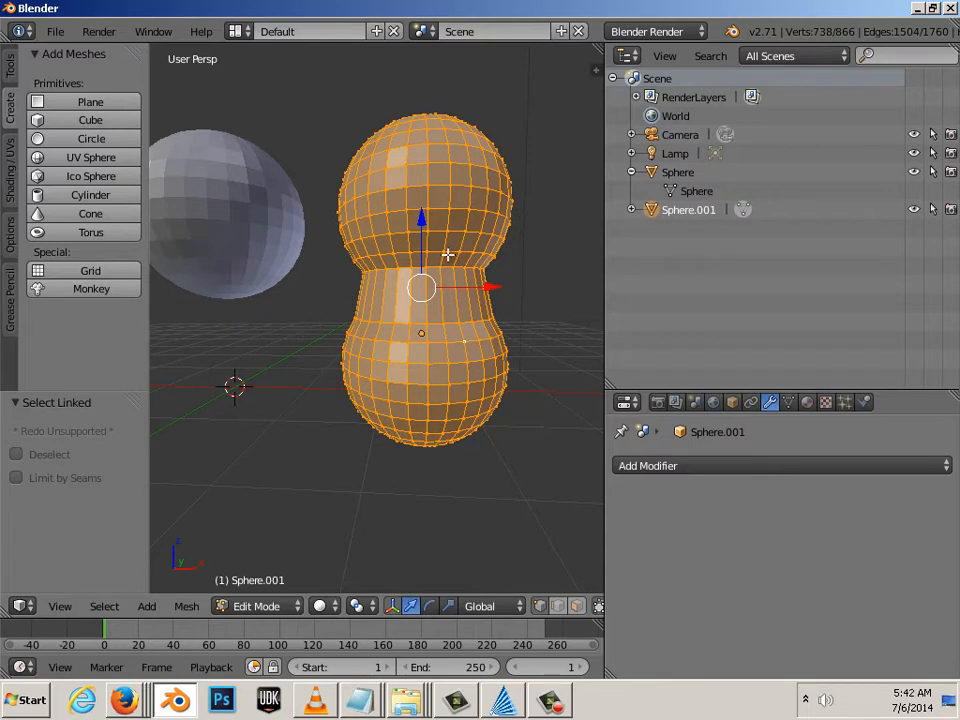
{"action": "mouse_move", "coordinate": [436, 268]}
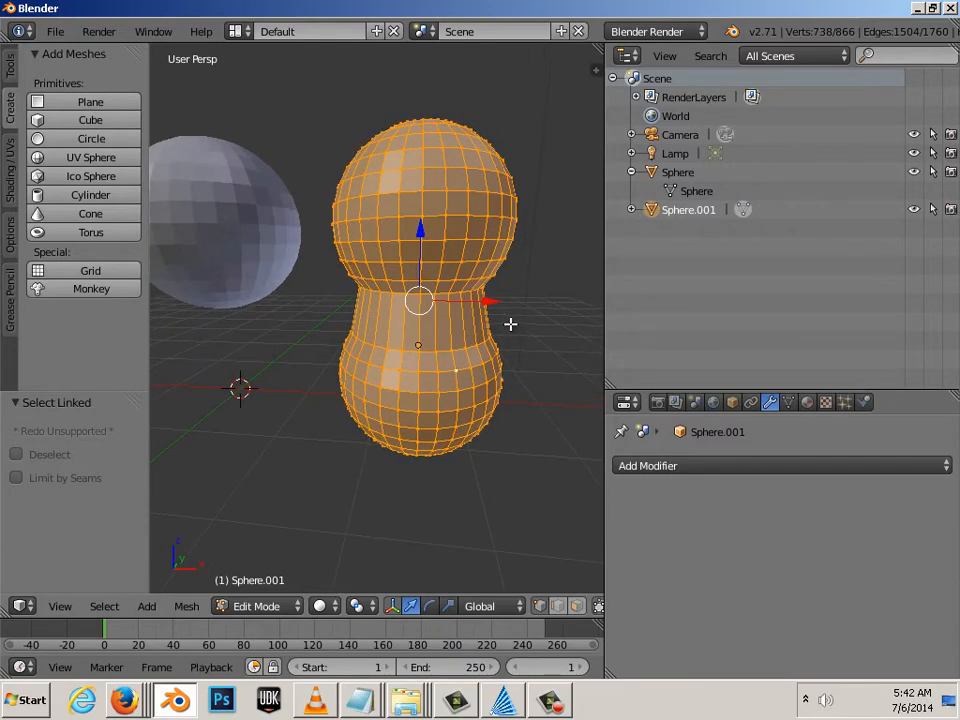
{"action": "mouse_move", "coordinate": [492, 364]}
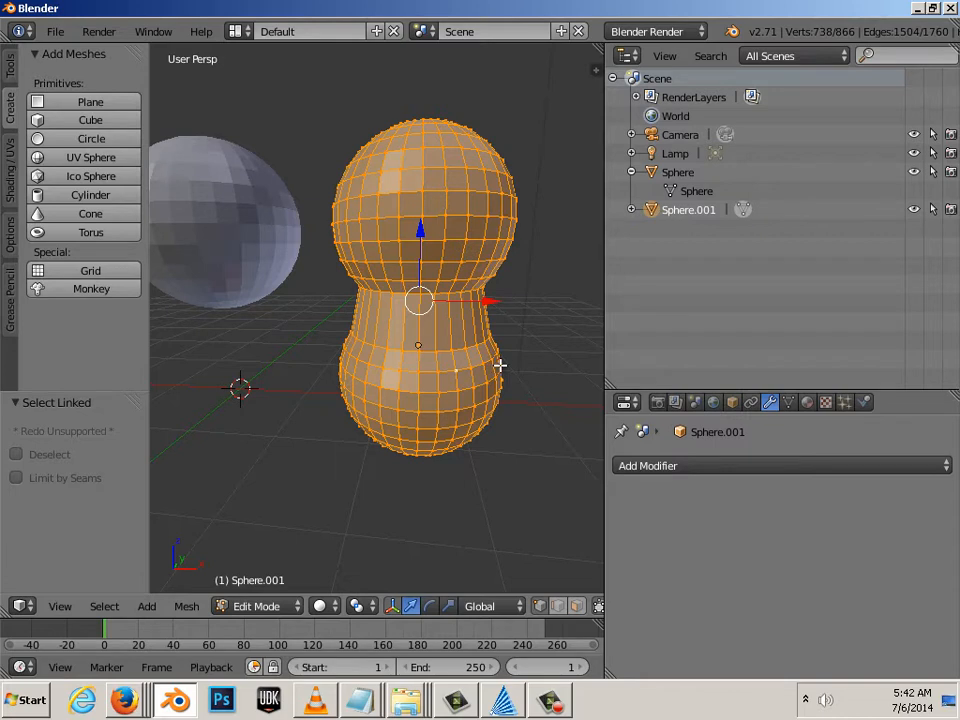
{"action": "mouse_move", "coordinate": [522, 408]}
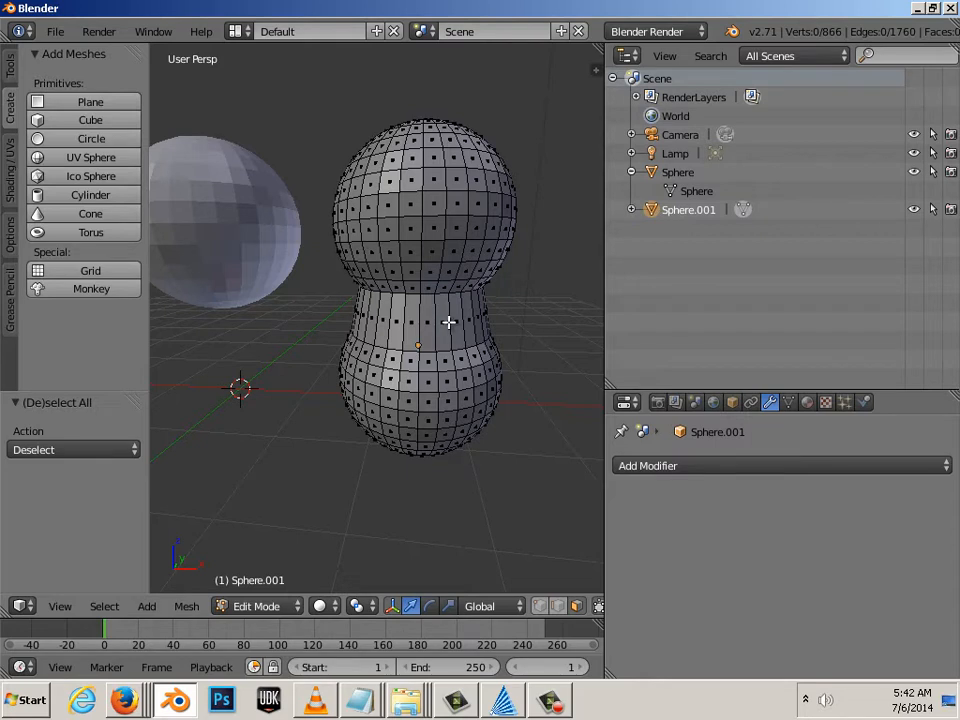
- Delete both waist rings of faces so the dome and cup separate
{"action": "left_click", "coordinate": [448, 322]}
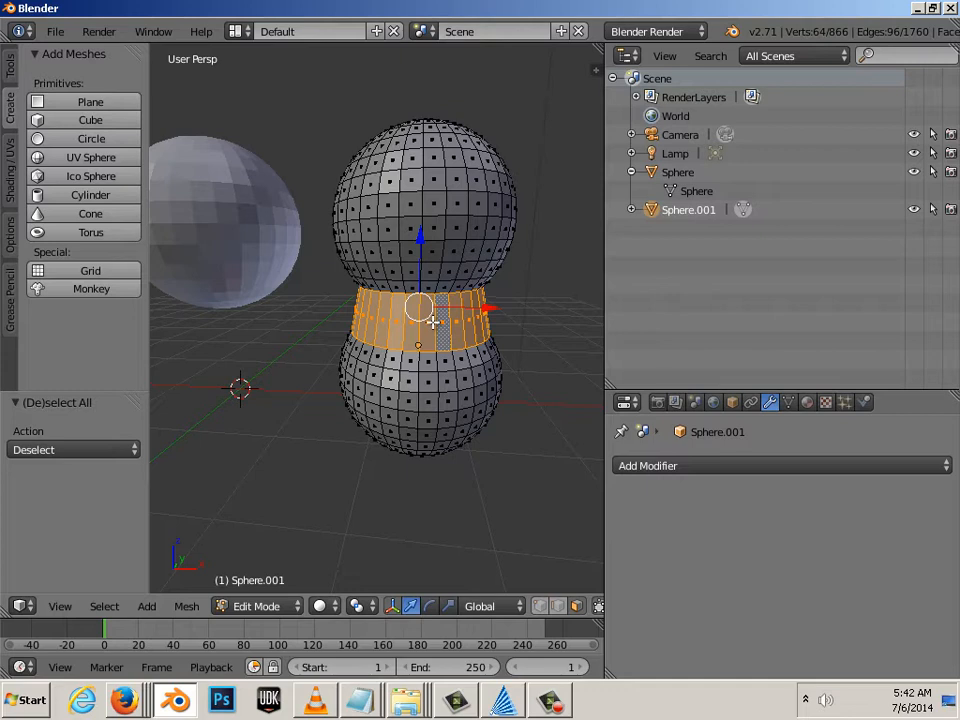
{"action": "key", "text": "X"}
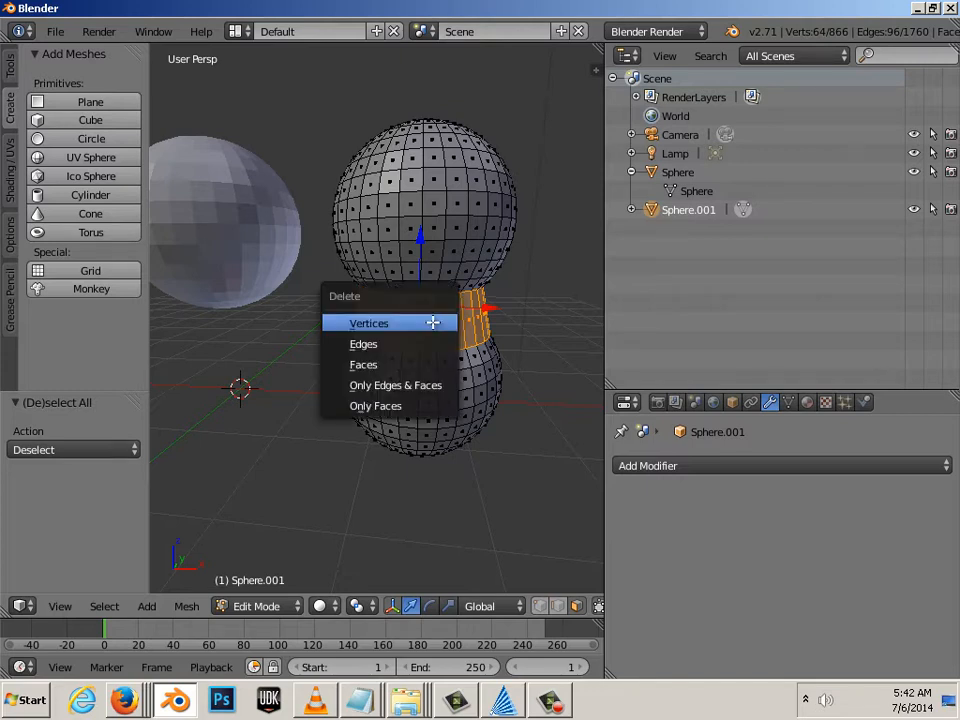
{"action": "mouse_move", "coordinate": [364, 364]}
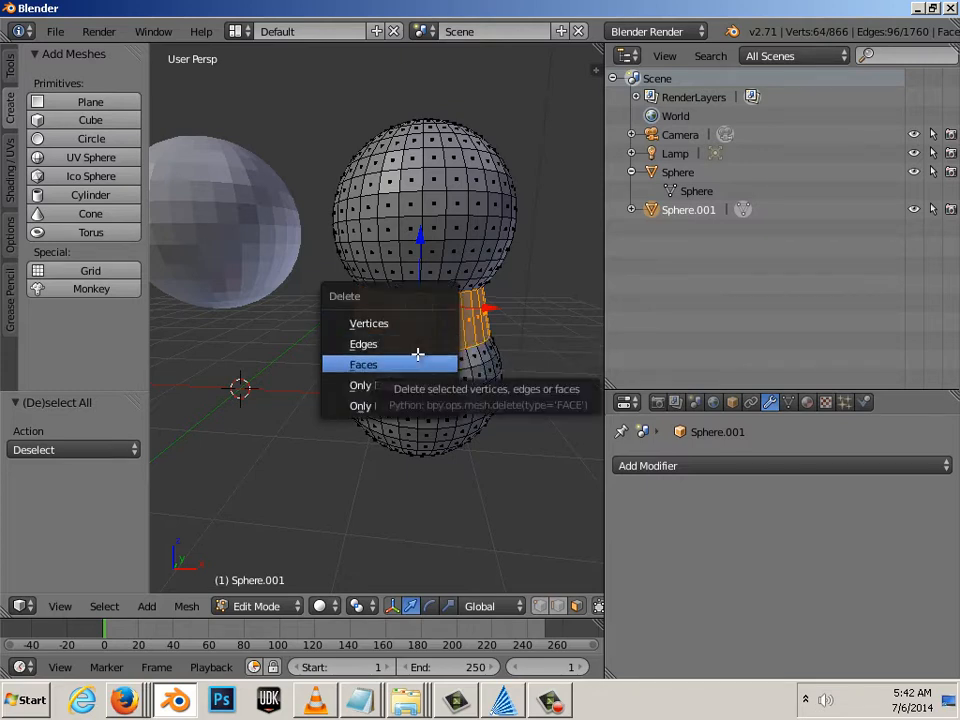
{"action": "left_click", "coordinate": [364, 364]}
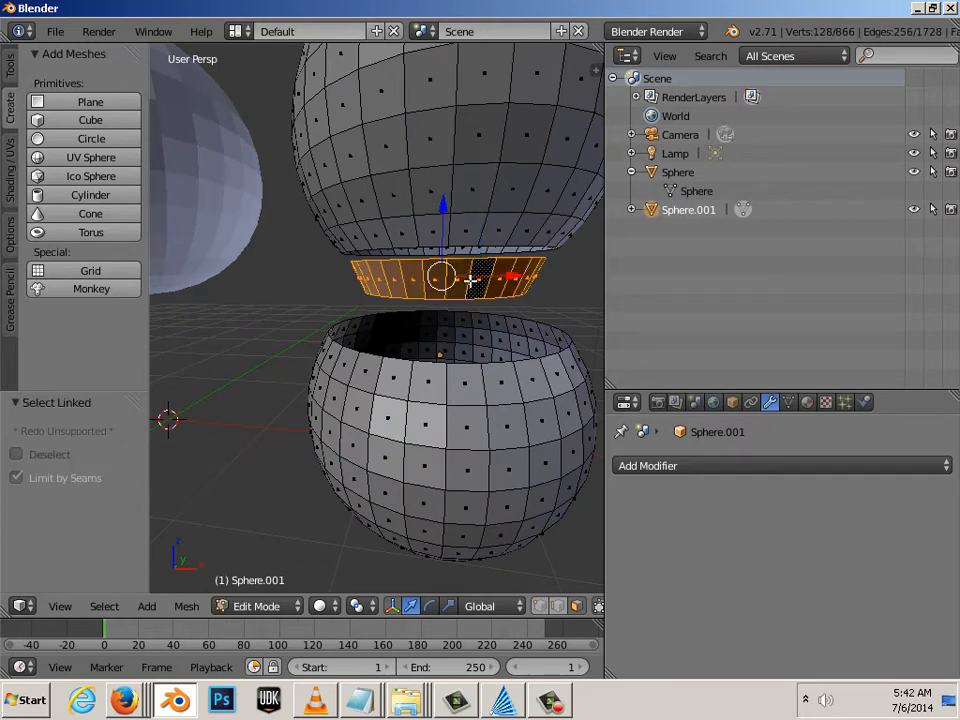
{"action": "key", "text": "x"}
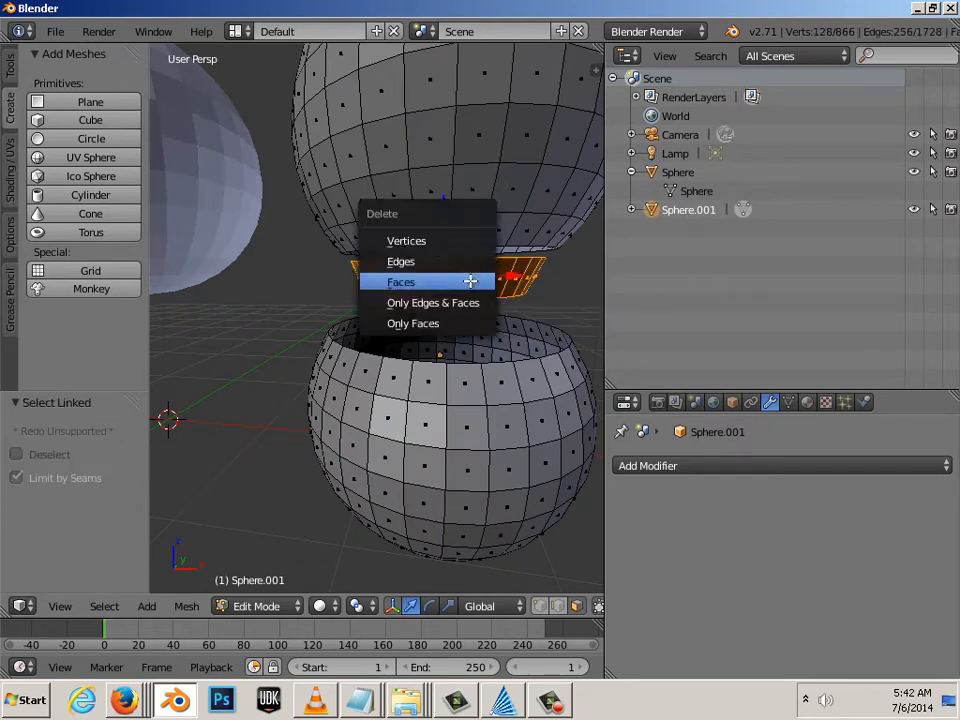
{"action": "left_click", "coordinate": [400, 280]}
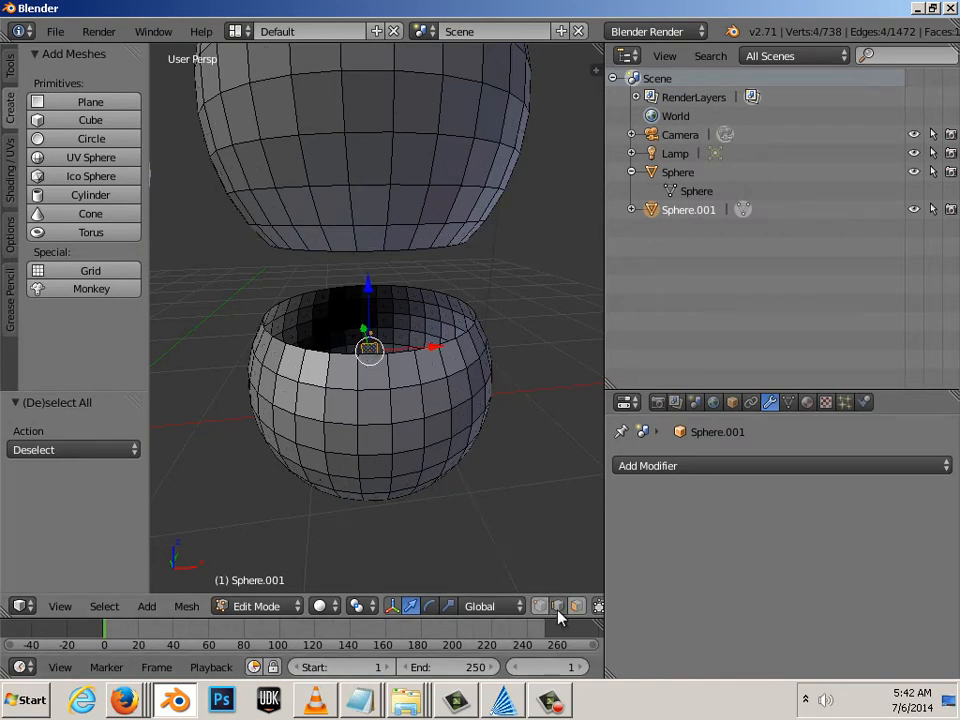
{"action": "mouse_move", "coordinate": [350, 350]}
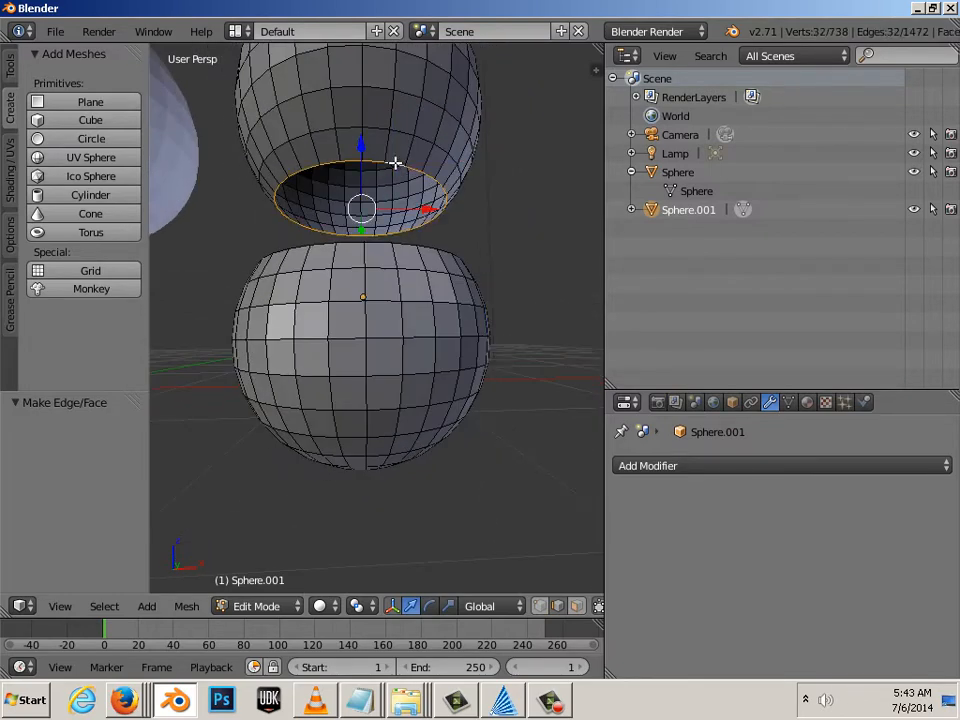
- Fill the selected open rim with a flat cap face
{"action": "left_click", "coordinate": [364, 190]}
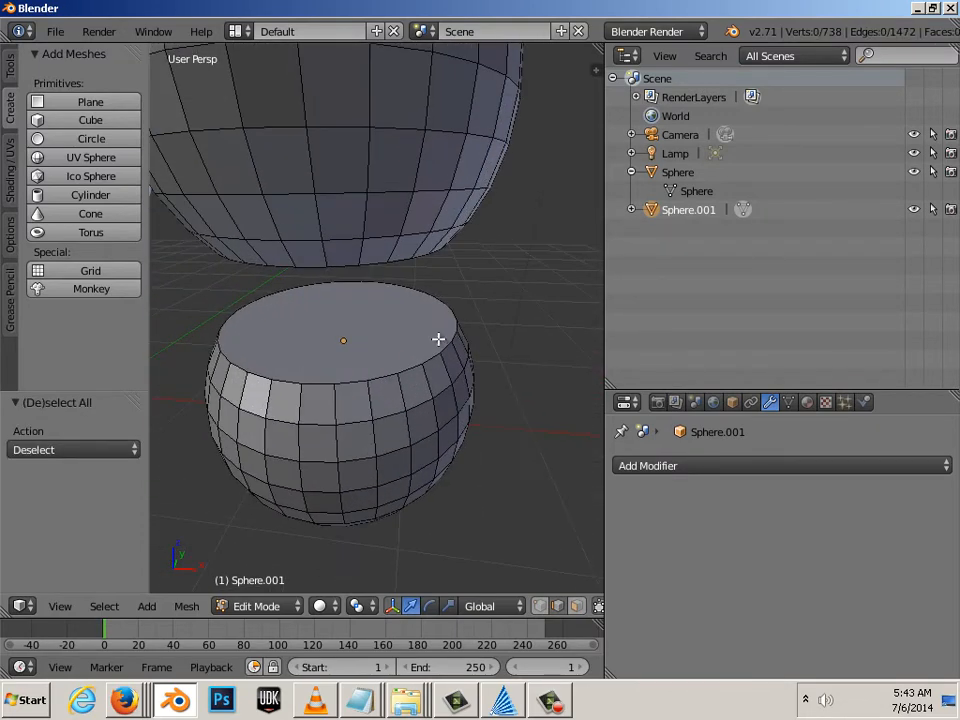
{"action": "mouse_move", "coordinate": [376, 328]}
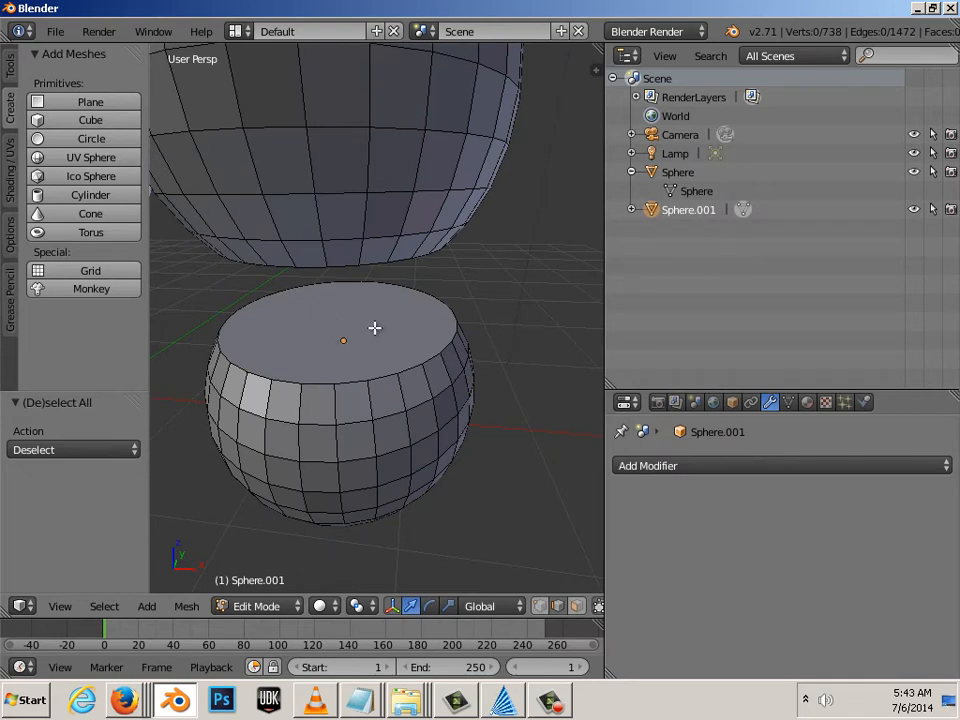
{"action": "mouse_move", "coordinate": [340, 358]}
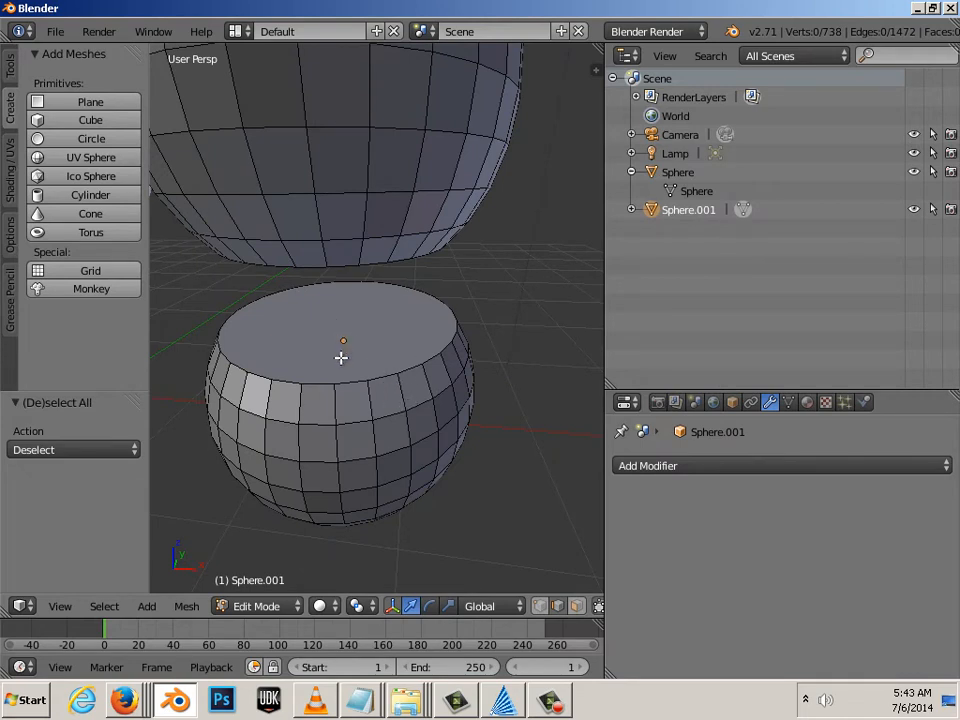
{"action": "mouse_move", "coordinate": [356, 360]}
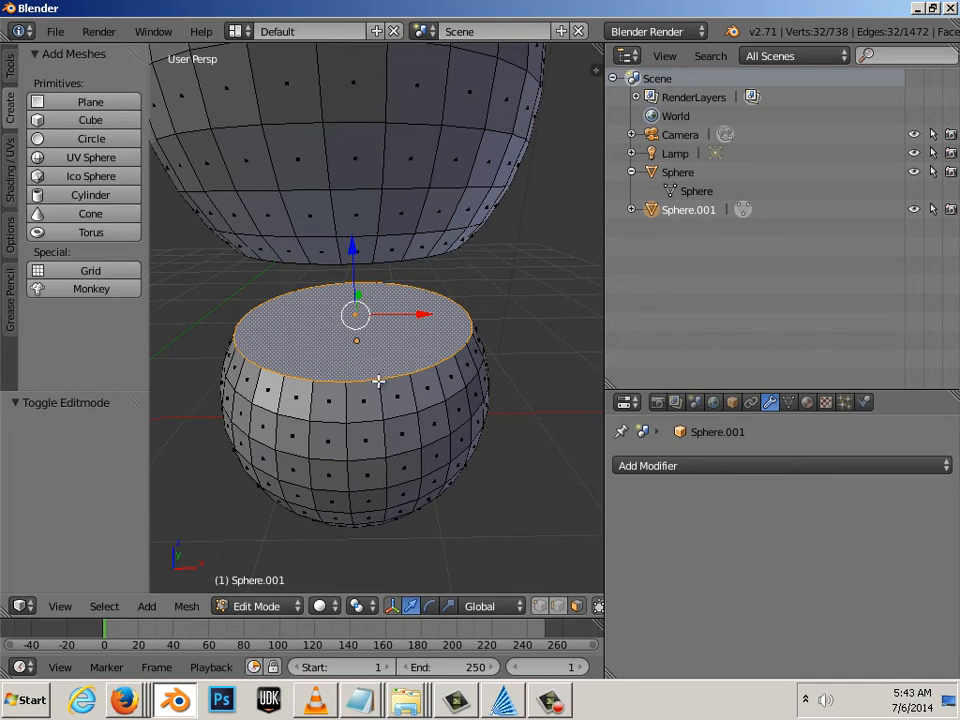
{"action": "mouse_move", "coordinate": [356, 316]}
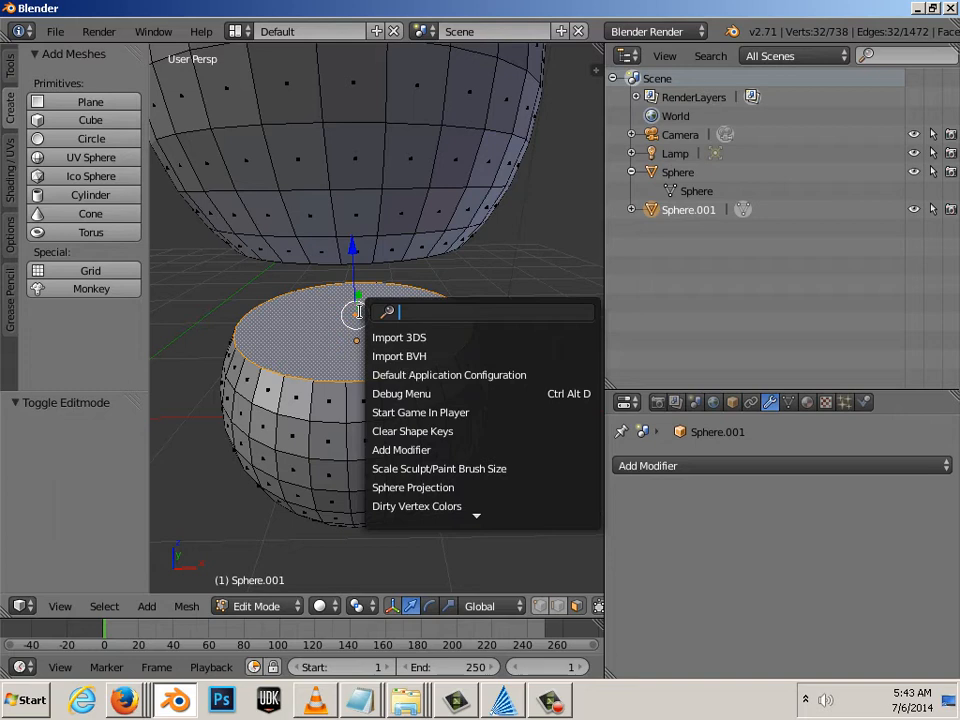
- Search 'tri' and run Triangulate Faces on the lower cap
{"action": "type", "text": "q"}
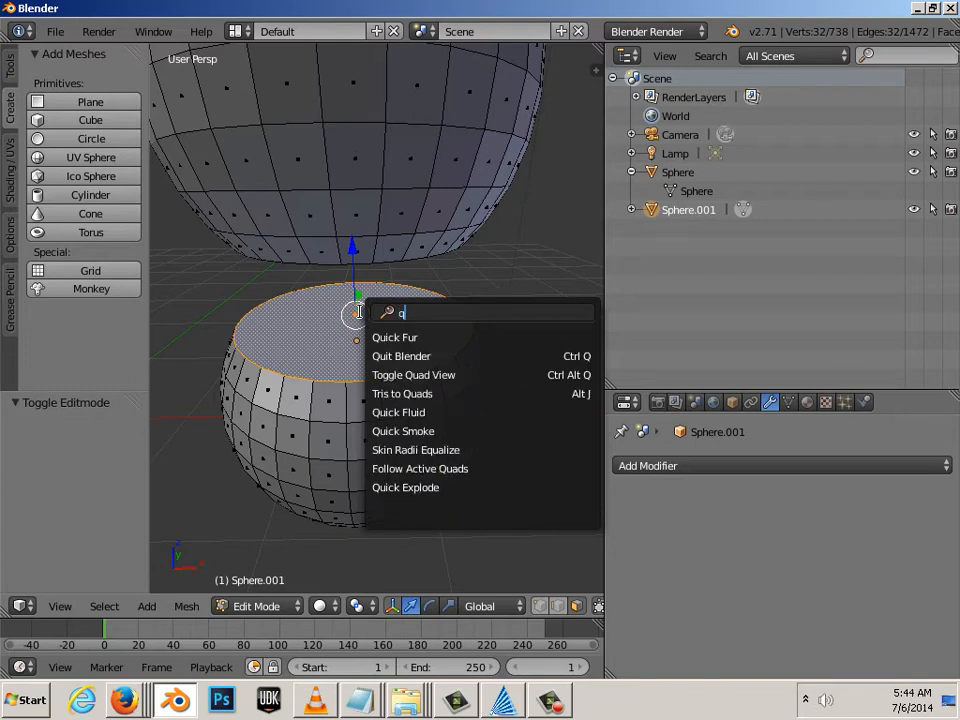
{"action": "type", "text": "u"}
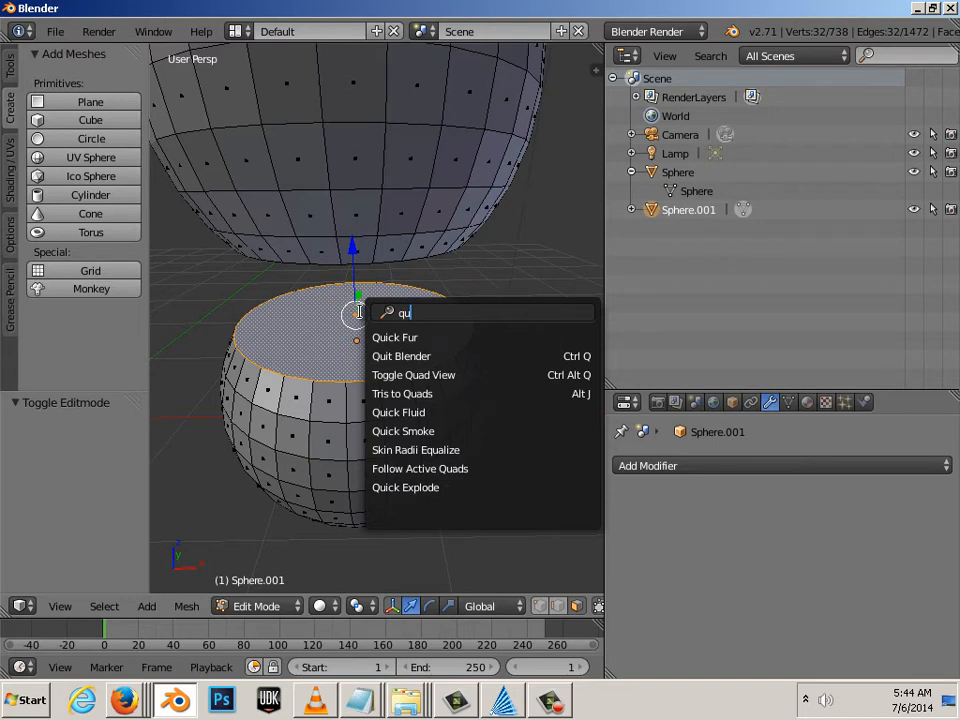
{"action": "key", "text": "backspace"}
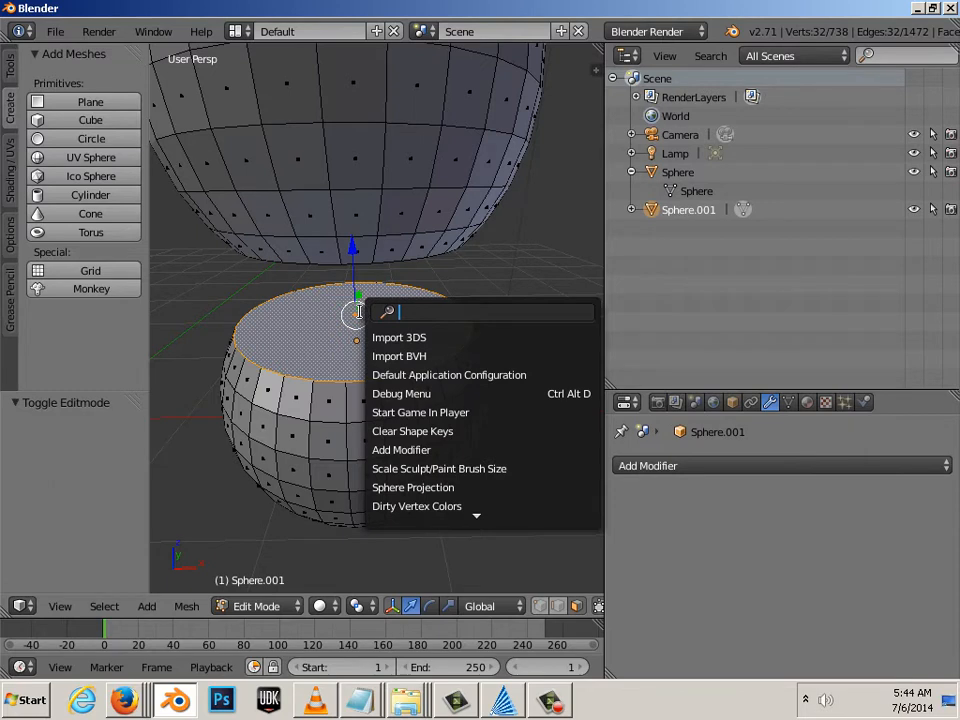
{"action": "type", "text": "tr"}
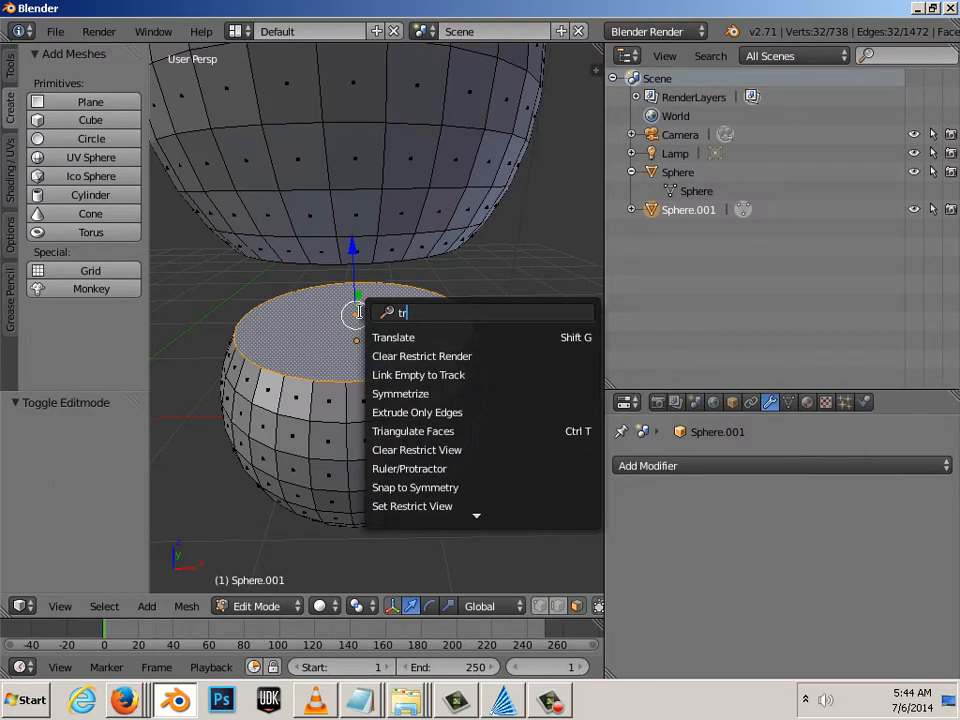
{"action": "type", "text": "tri"}
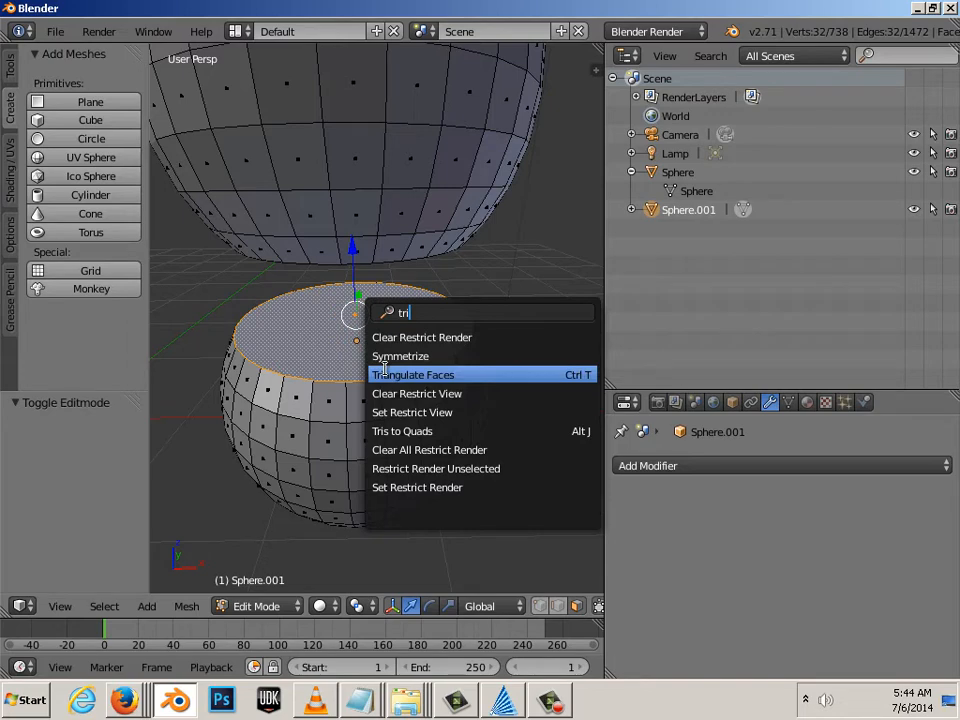
{"action": "left_click", "coordinate": [412, 374]}
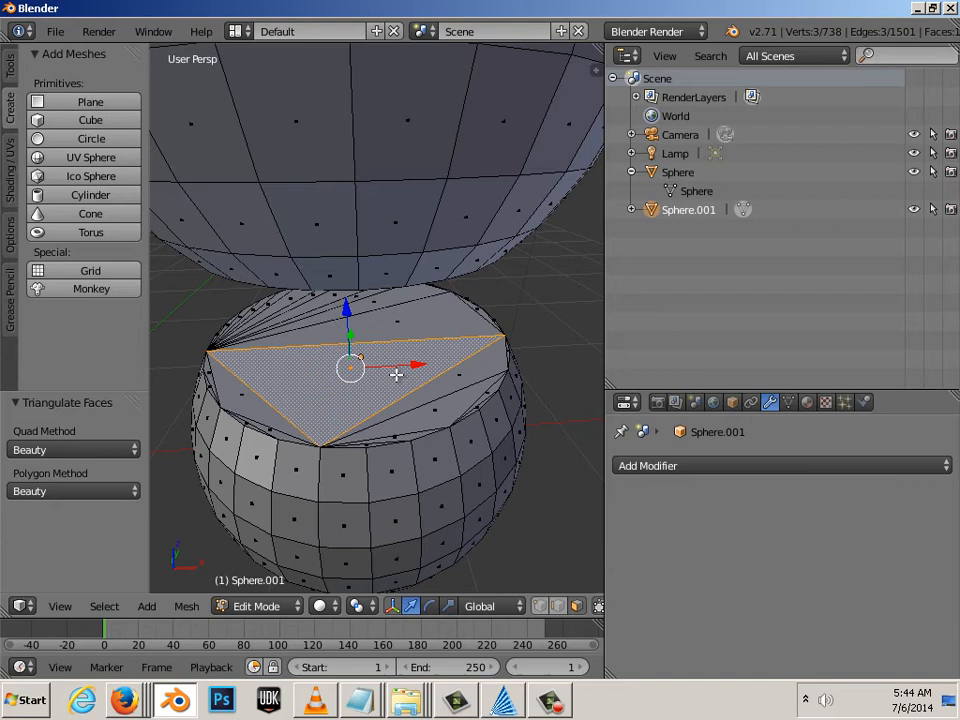
{"action": "mouse_move", "coordinate": [382, 408]}
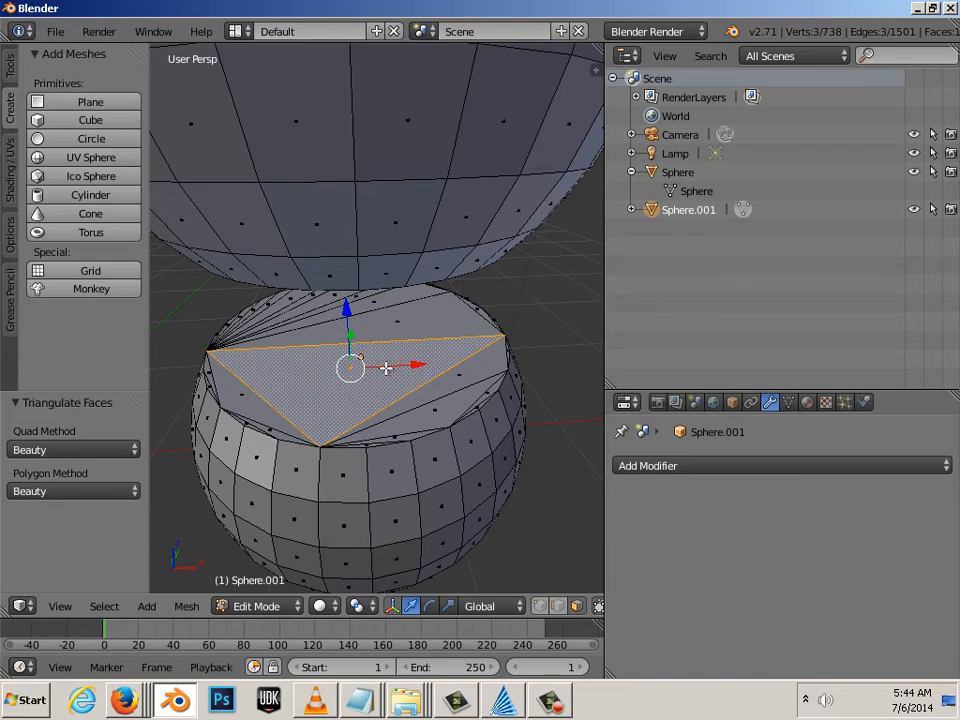
{"action": "mouse_move", "coordinate": [400, 382]}
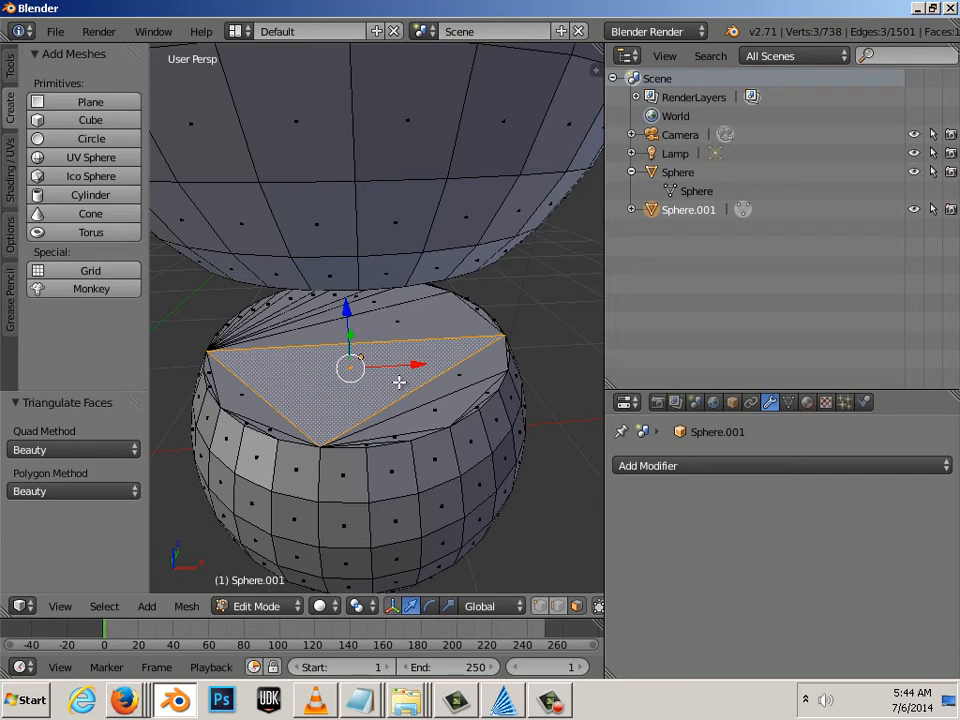
{"action": "mouse_move", "coordinate": [404, 412]}
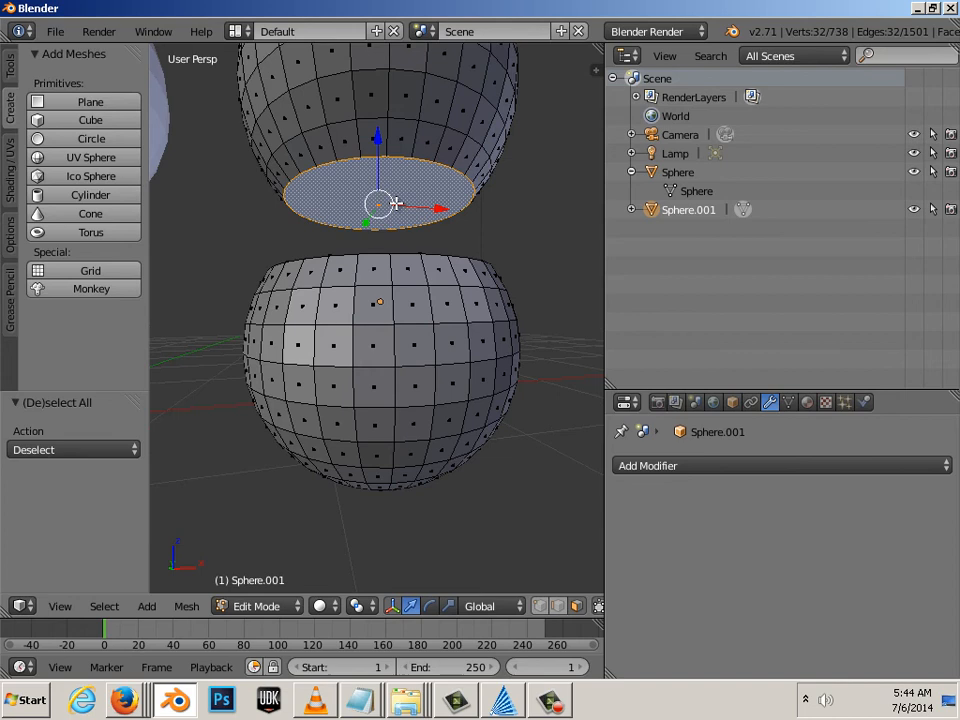
{"action": "mouse_move", "coordinate": [396, 178]}
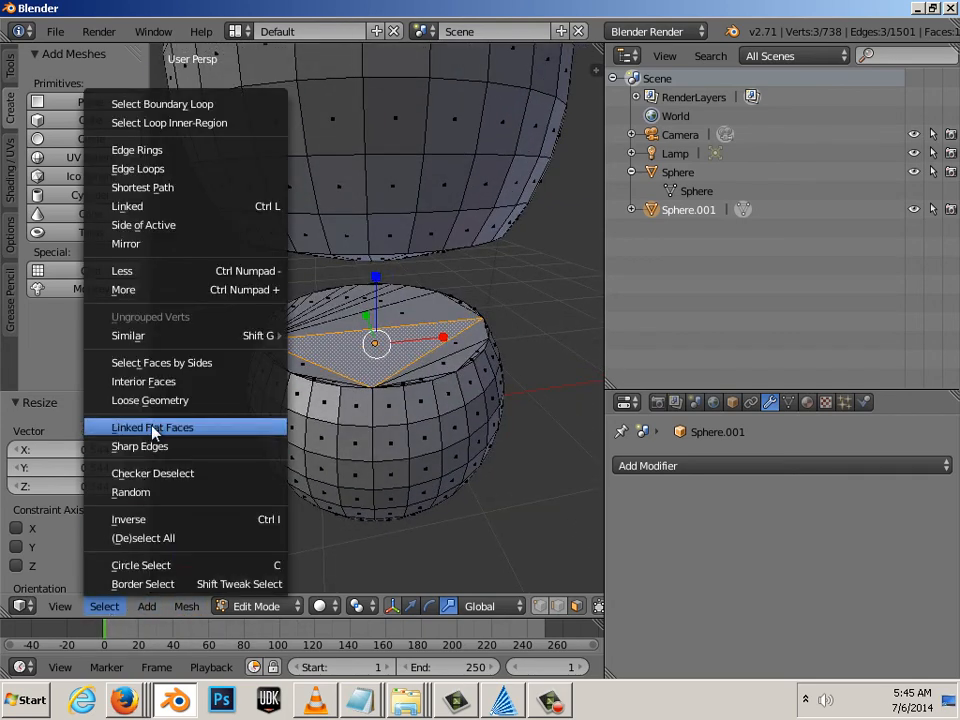
- Select the linked flat cap faces and scale them down to about 0.779
{"action": "left_click", "coordinate": [152, 428]}
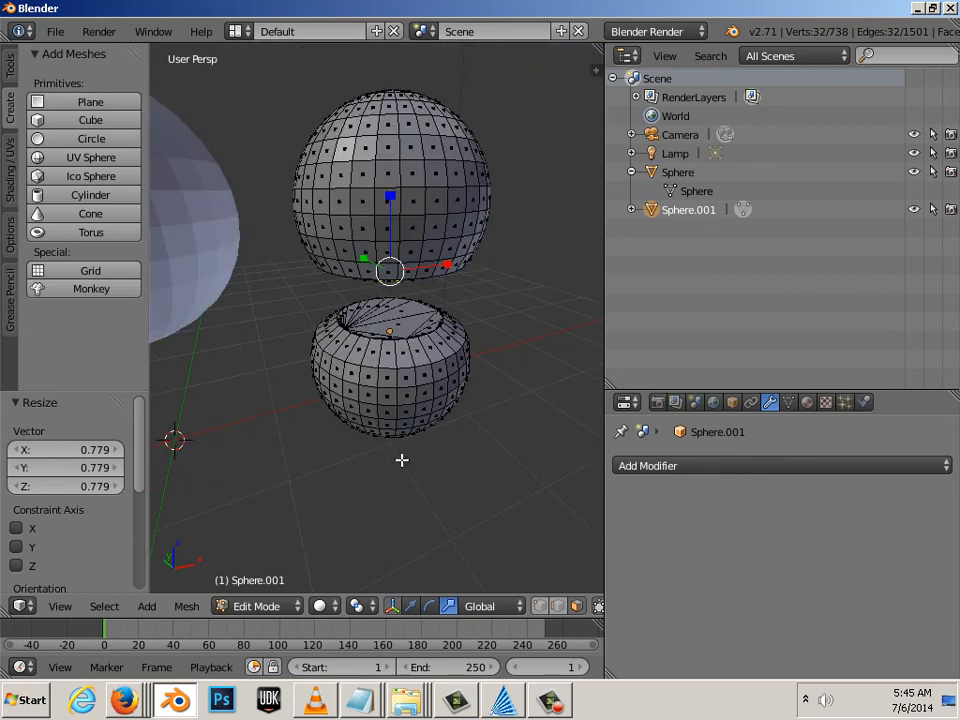
{"action": "mouse_move", "coordinate": [382, 428]}
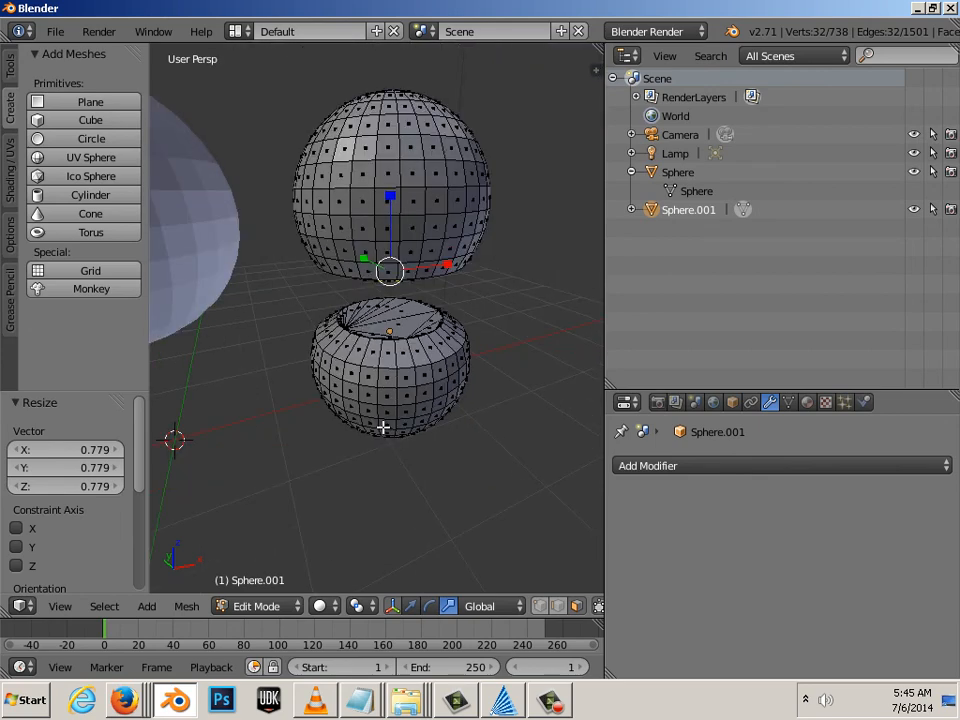